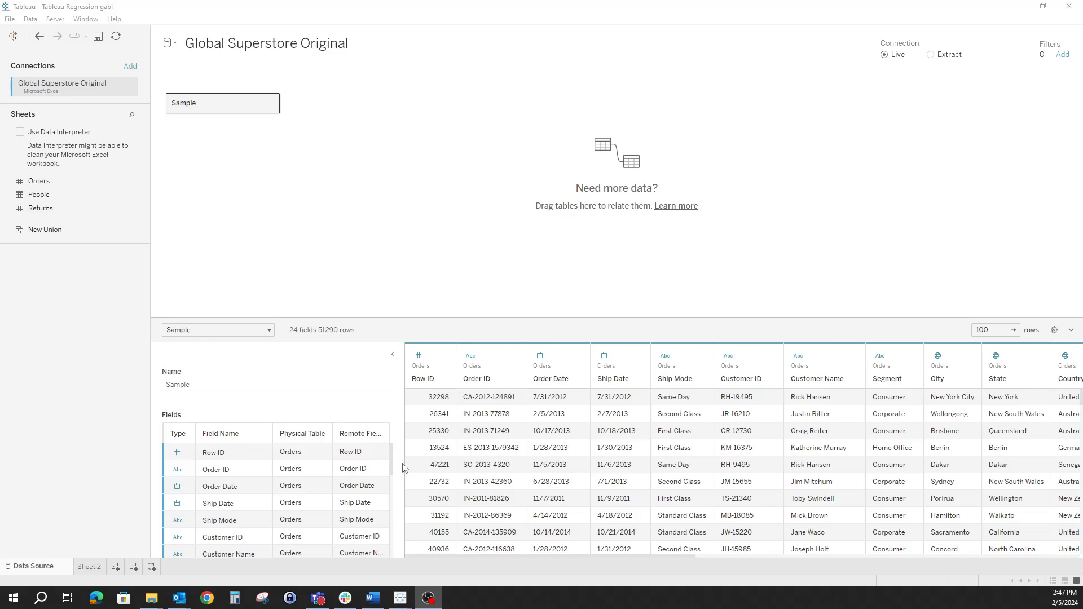
Select Sheet 2 and start renaming it to 'Profit and Sales'.
click(89, 567)
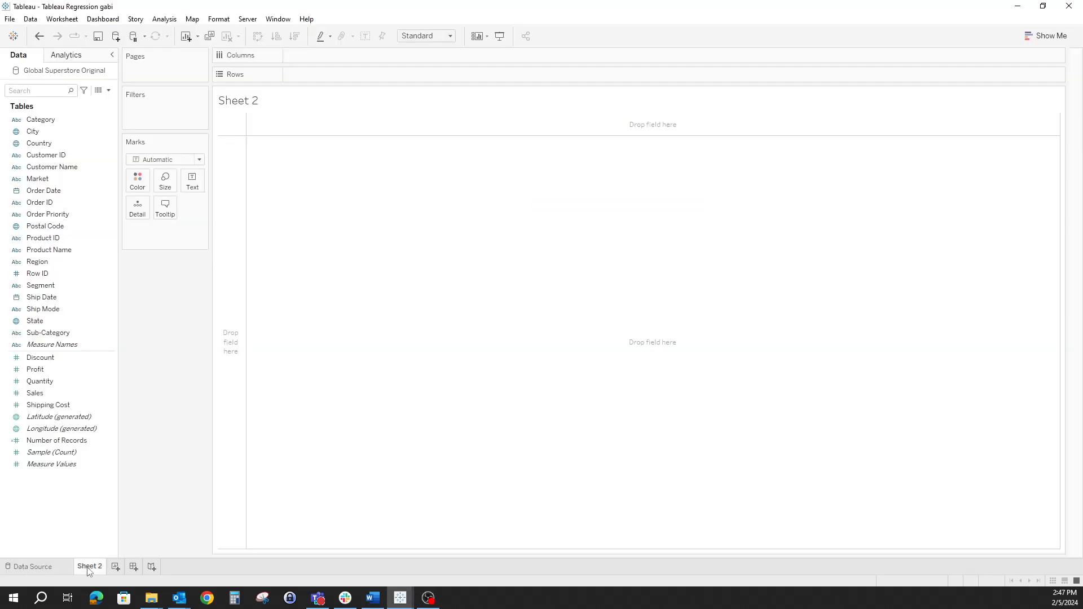
right_click(90, 567)
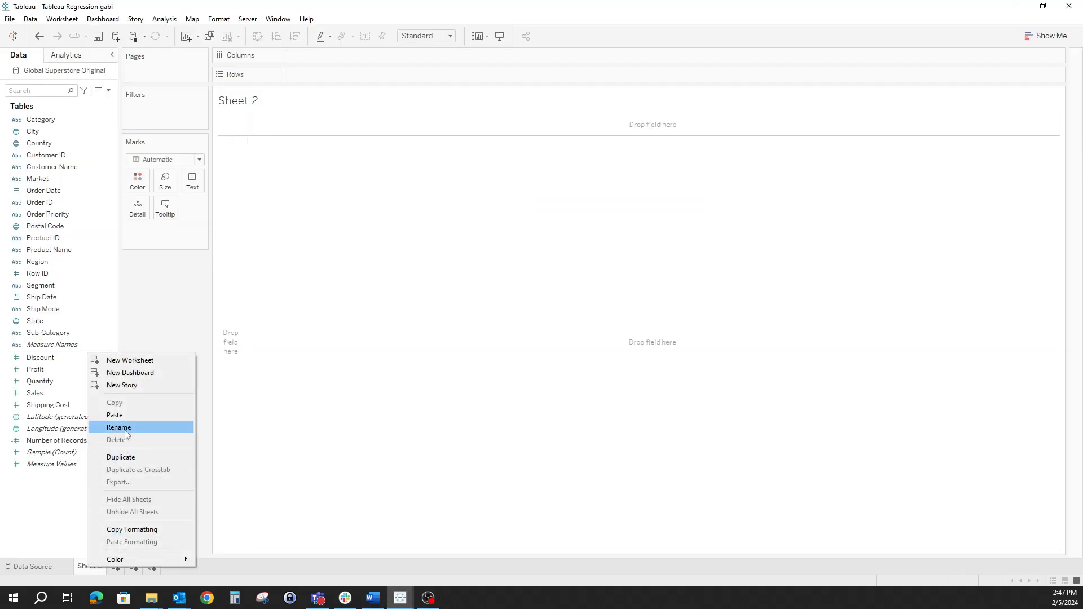
click(118, 427)
text(Profit and Sales)
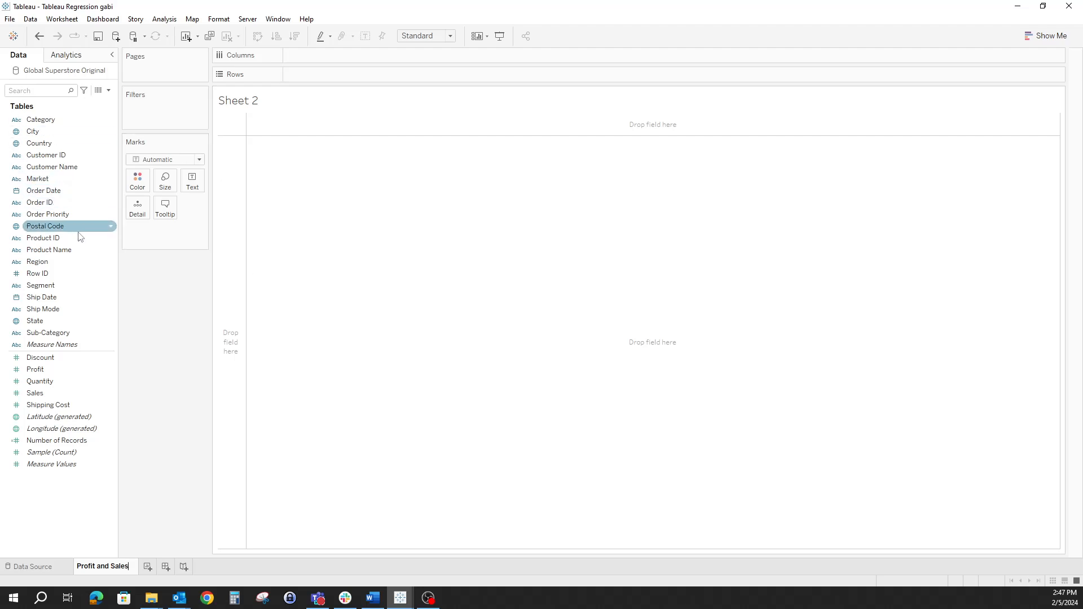
Confirm the sheet name, then place Profit on Rows and Sales on Columns.
click(35, 369)
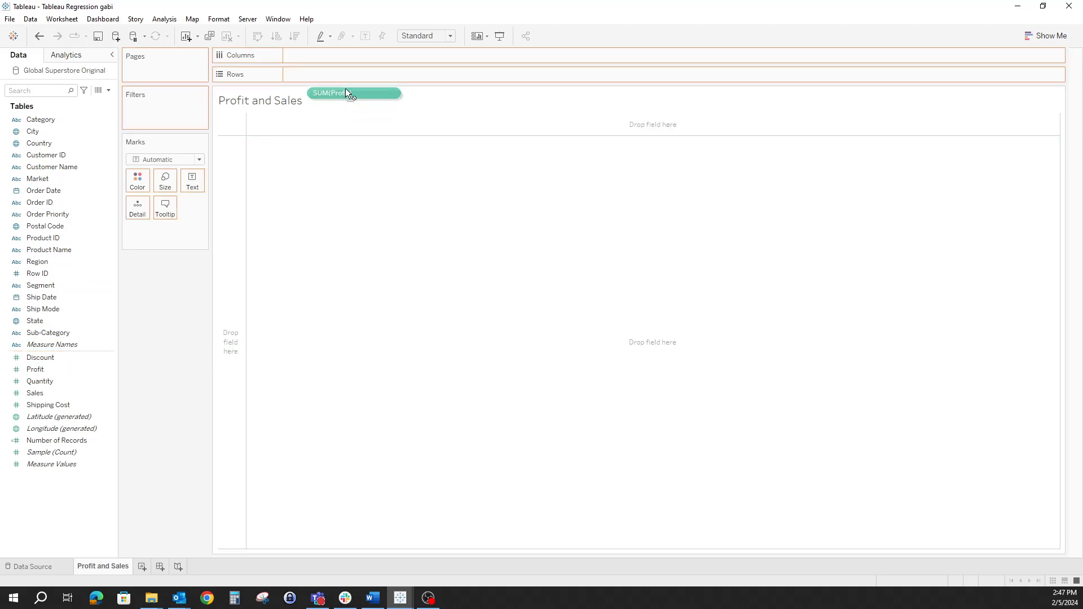
drag(352, 93, 326, 74)
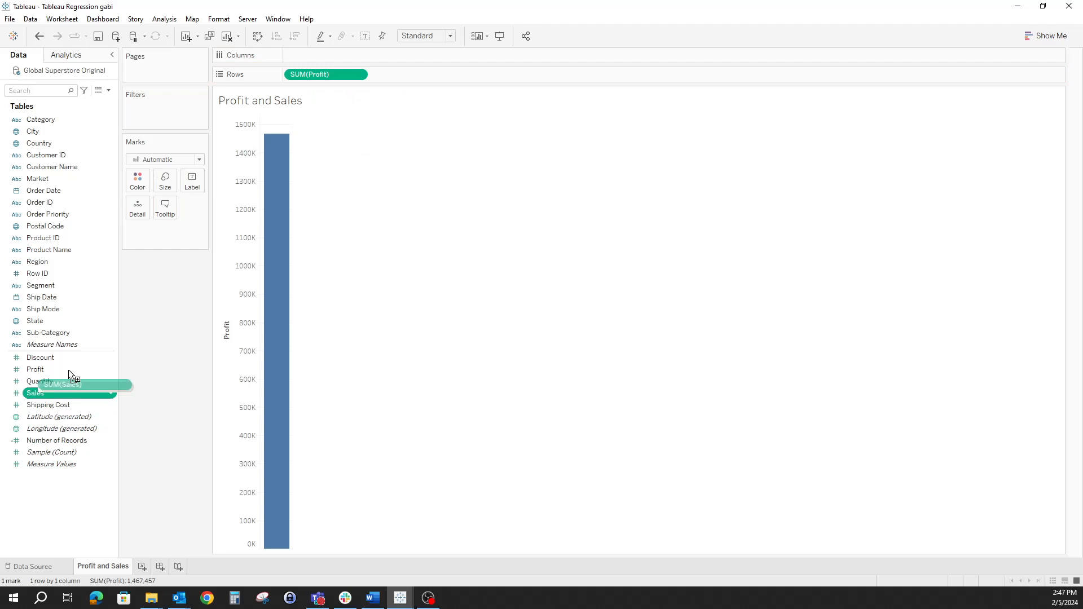
drag(35, 393, 325, 55)
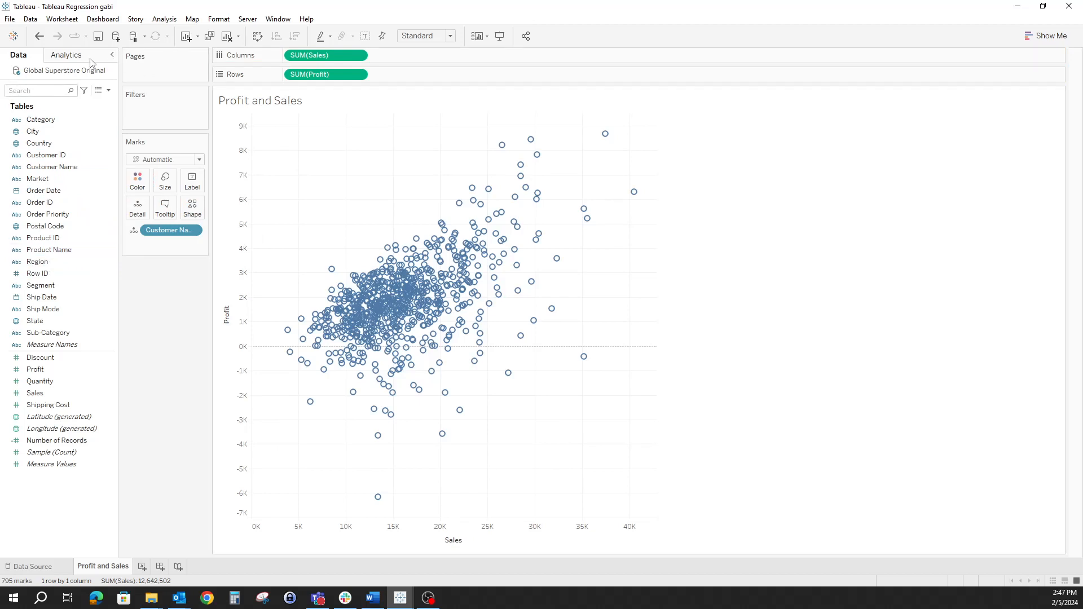
From the Analytics pane, add a linear trend line through the scatterplot.
click(67, 55)
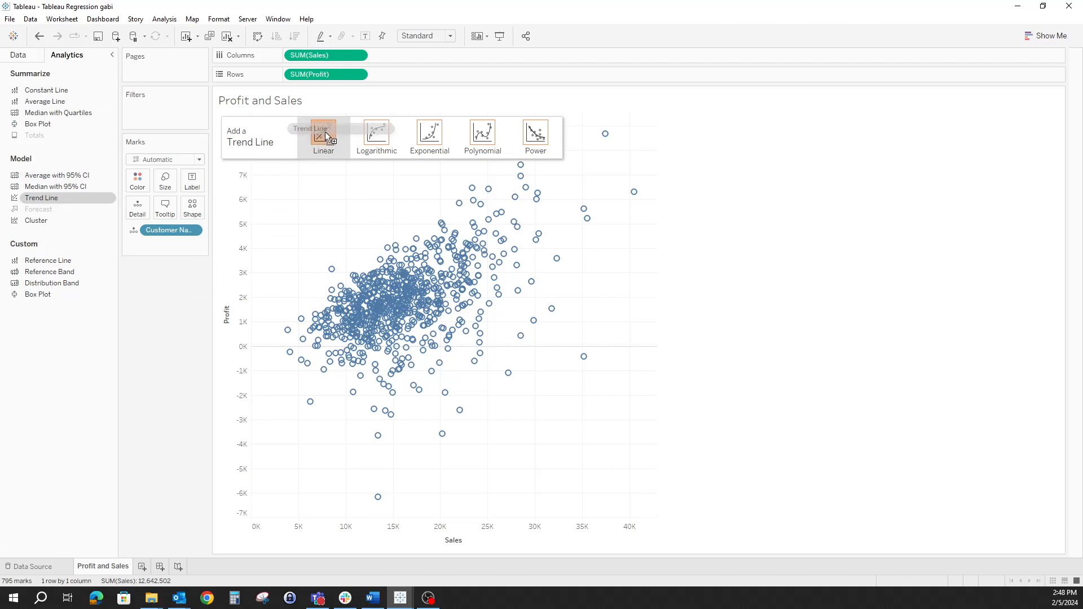
click(323, 137)
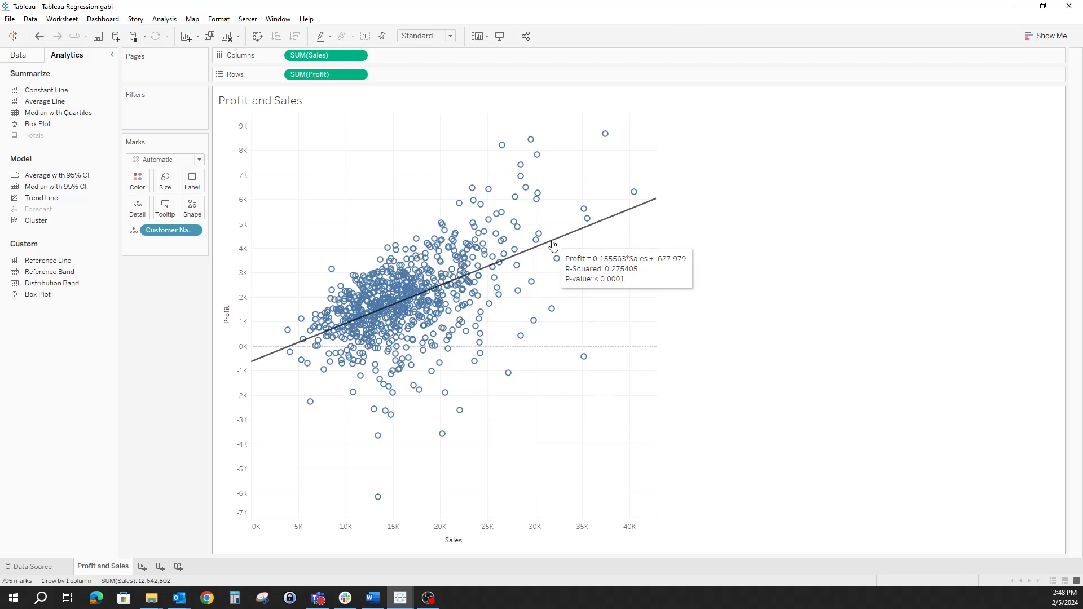
mouse_move(557, 369)
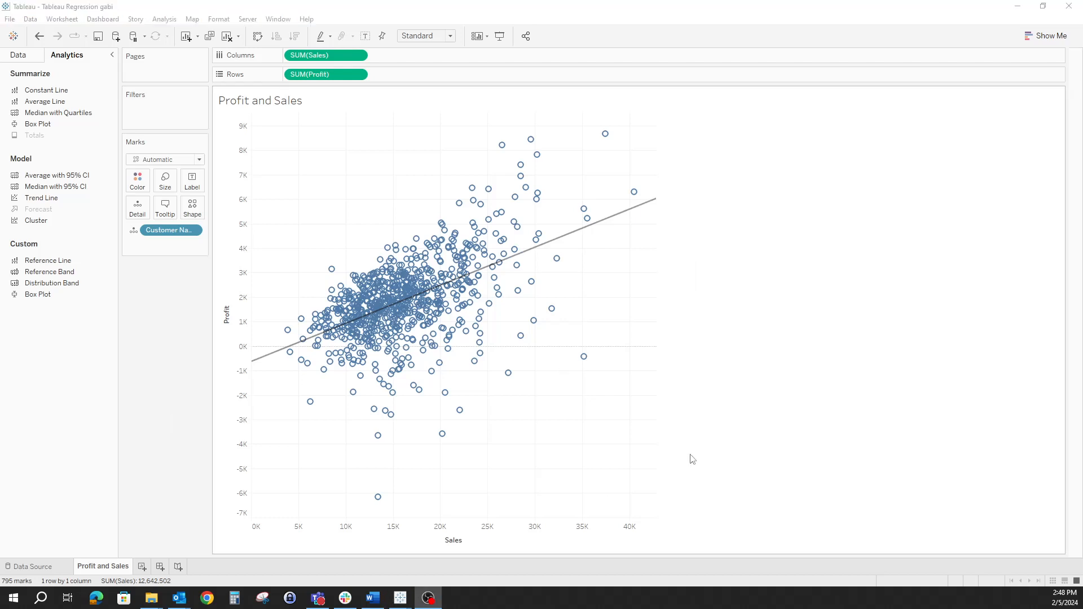
On a new sheet, create Slope as WINDOW_COVAR(SUM(Sales),SUM(Profit))/WINDOW_VAR(SUM(Sales)).
click(174, 567)
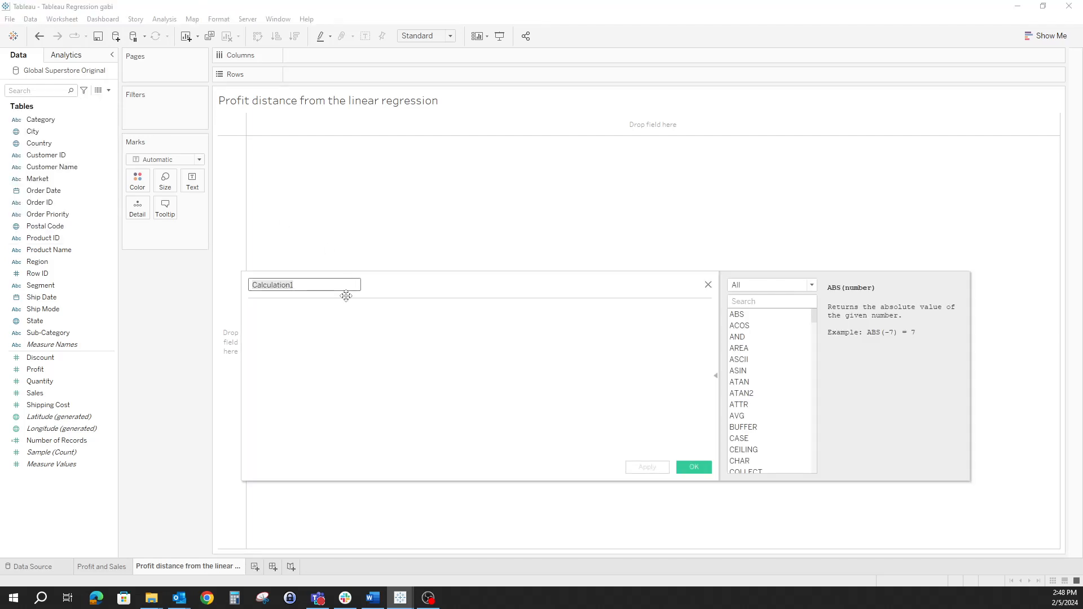
text(Slope)
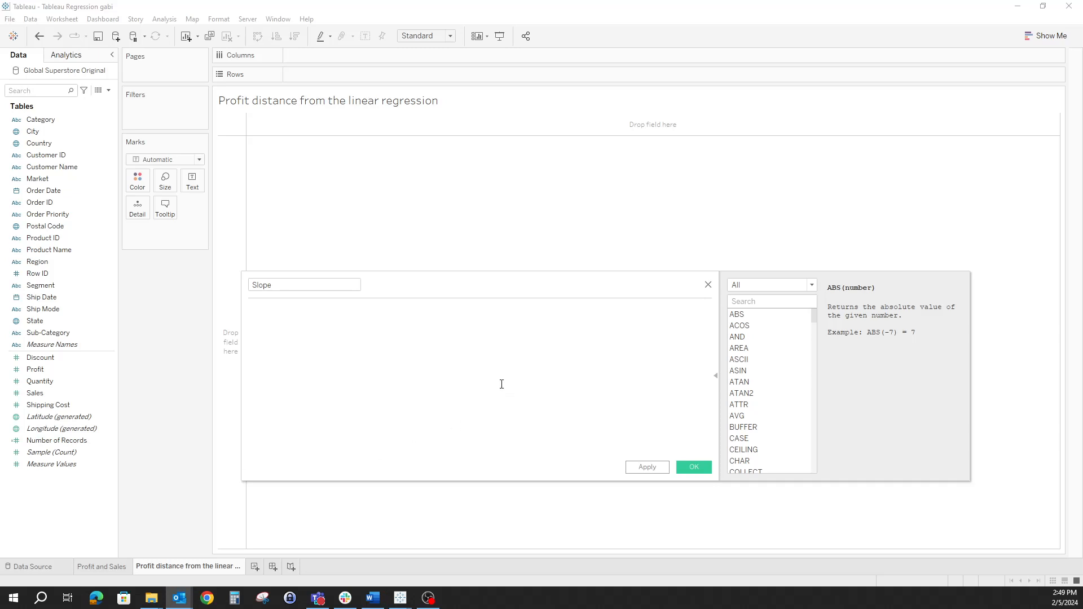
text(WINDOW_COVAR(sum([Sales]),sum([Profit]))/WINDOW_VAR(sum([Sales])))
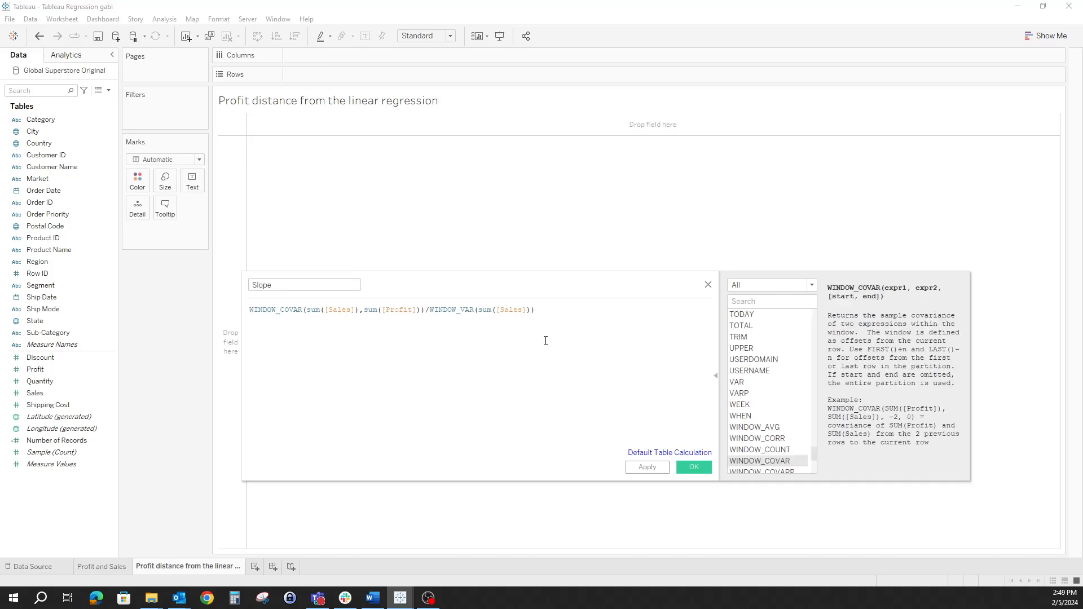
click(693, 468)
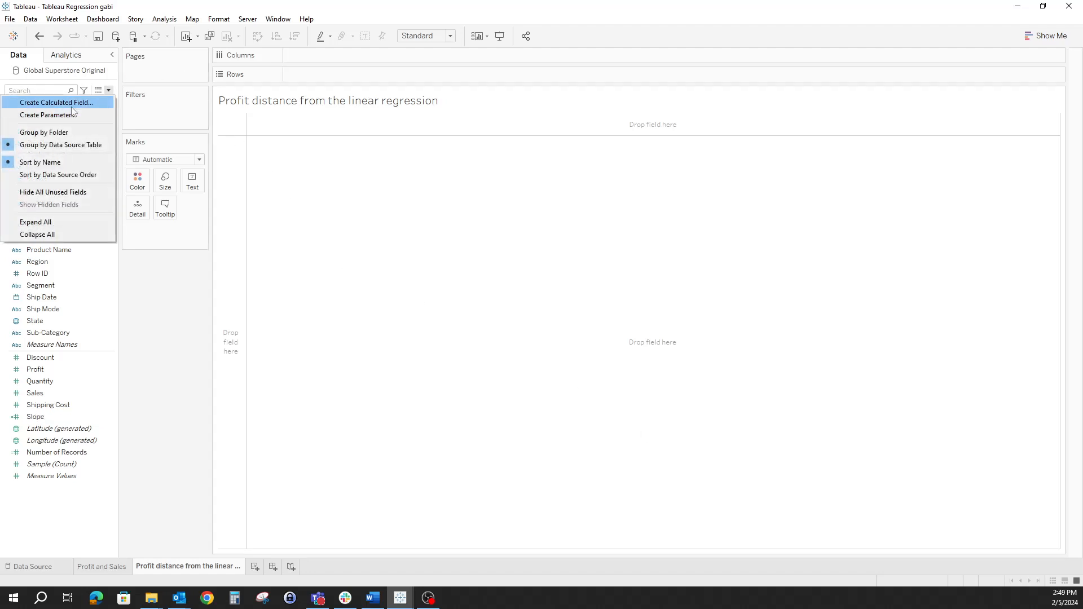
Create Intercept as WINDOW_AVG(SUM(Profit)) minus WINDOW_AVG(SUM(Sales)) times Slope.
click(56, 102)
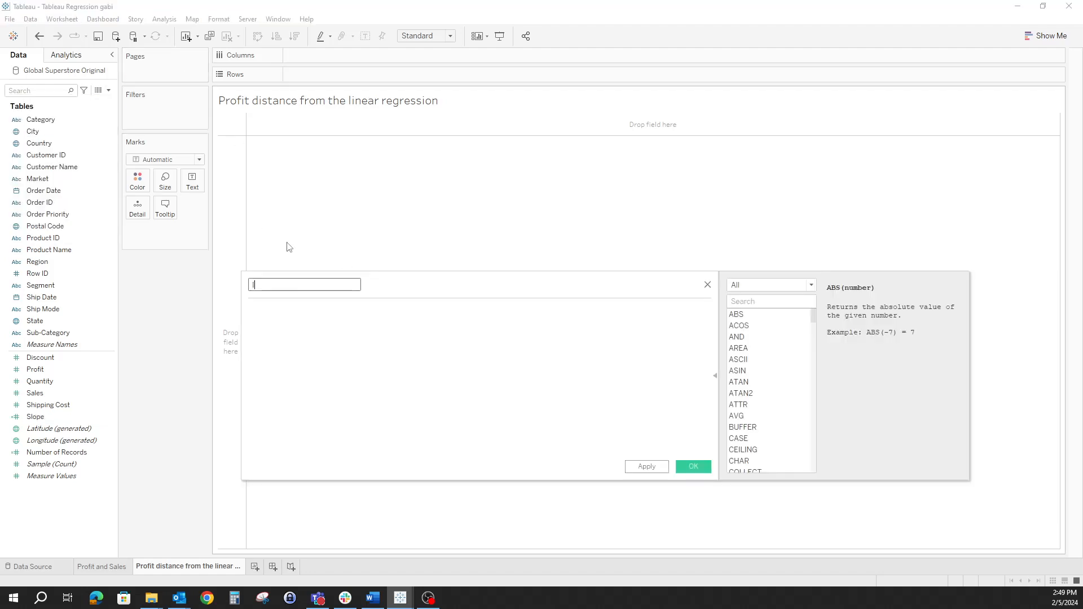
text(Intercept)
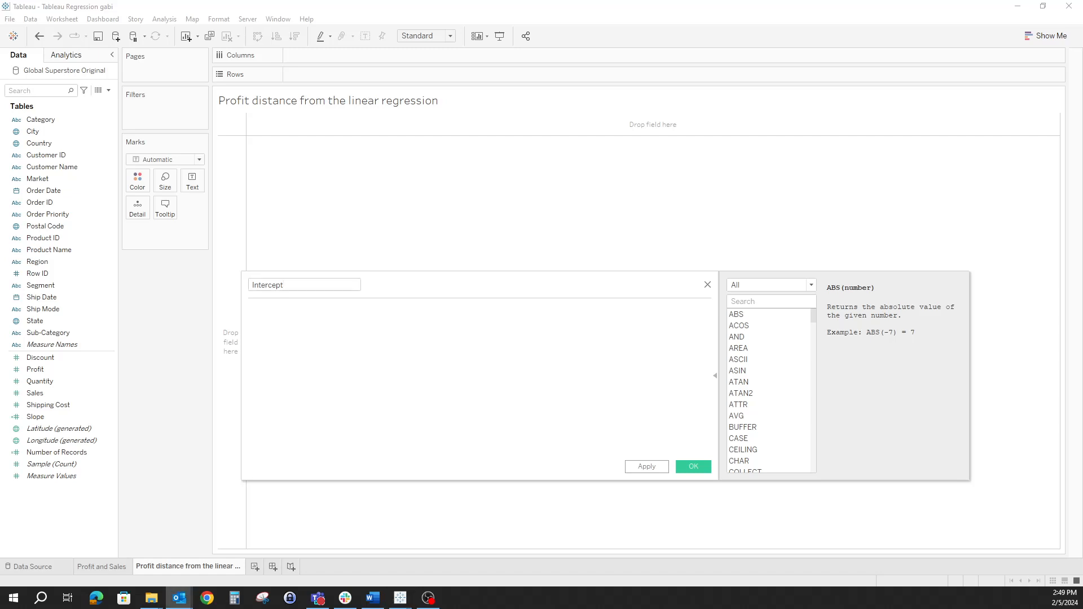
text(WINDOW_AVG(sum([Profit]))-WINDOW_AVG(sum([Sales]))*[Slope])
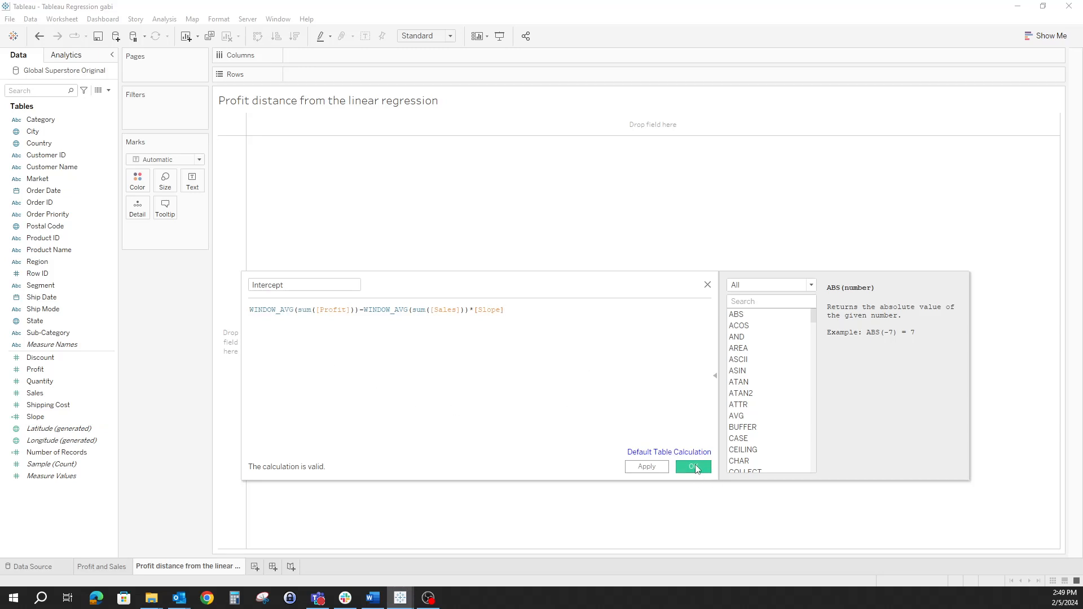
click(693, 467)
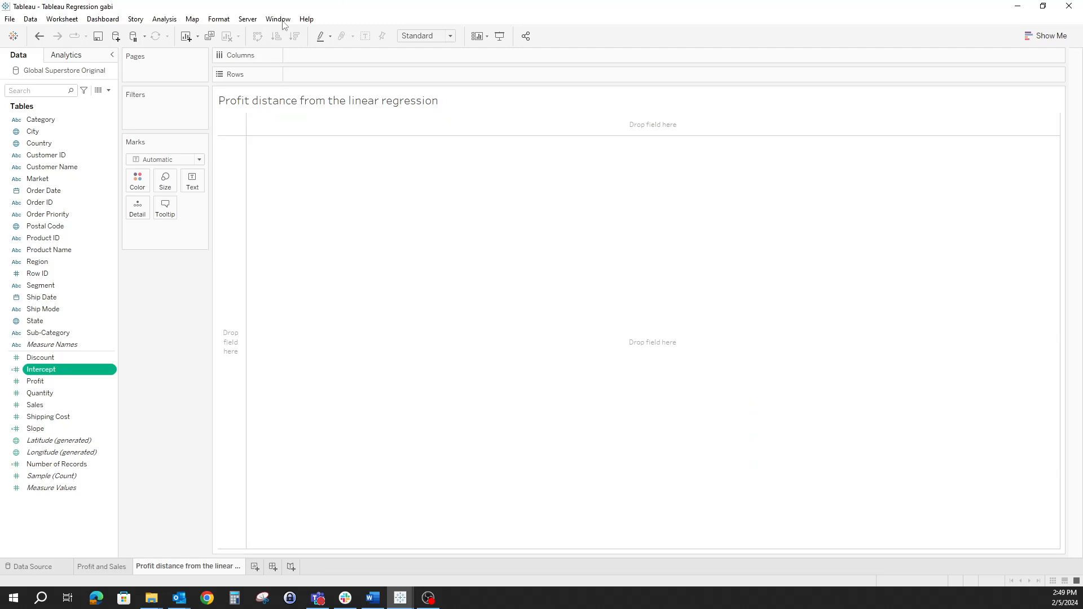
Create 'Profit regression equation' as SUM([Sales])*[Slope]+[Intercept], validate and save it.
click(108, 90)
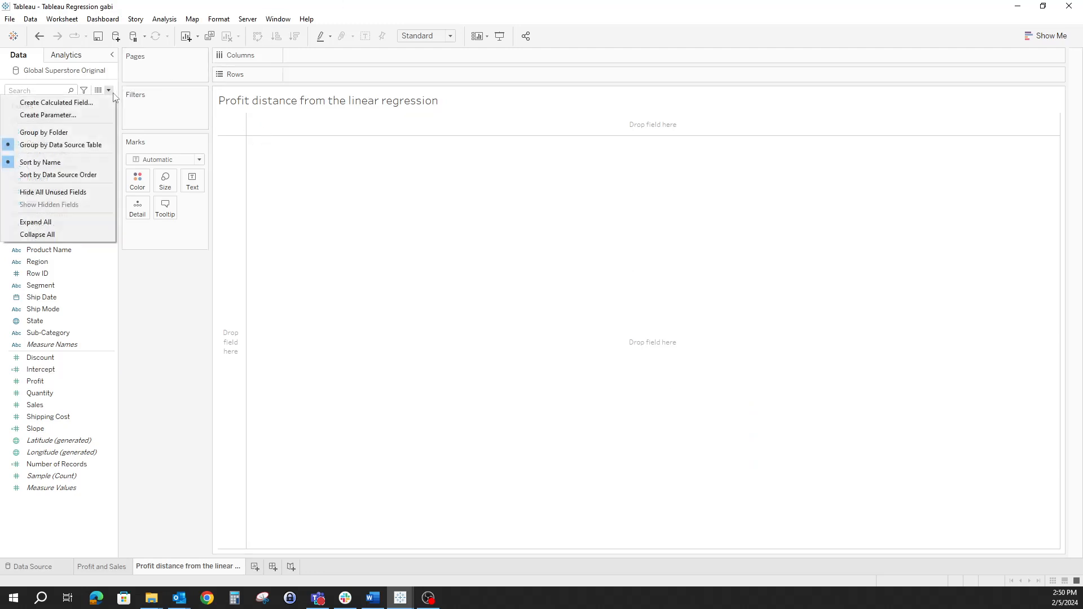
click(55, 102)
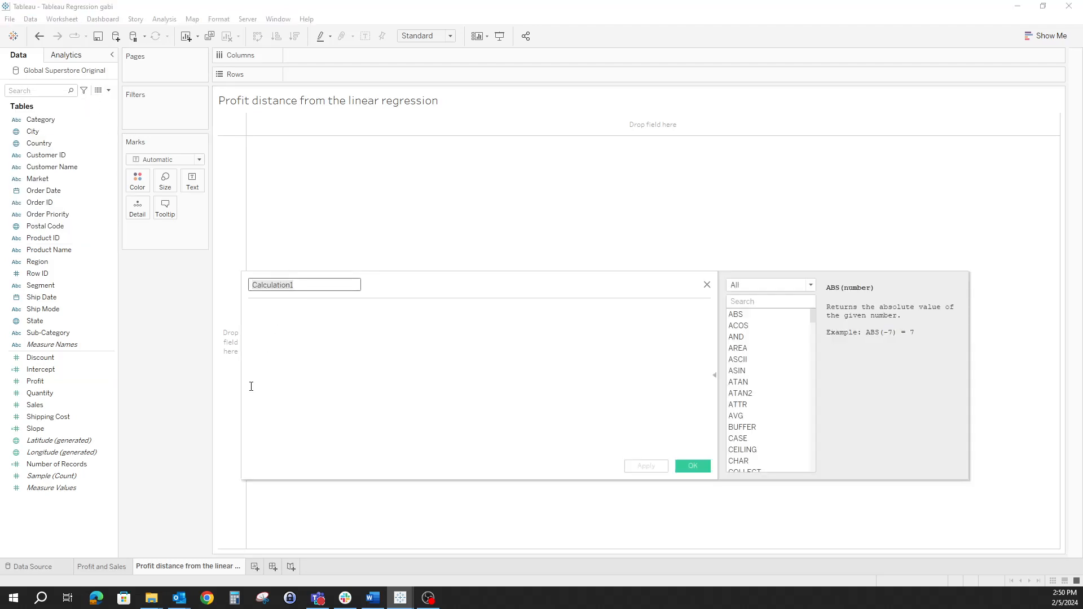
text(Profit regression)
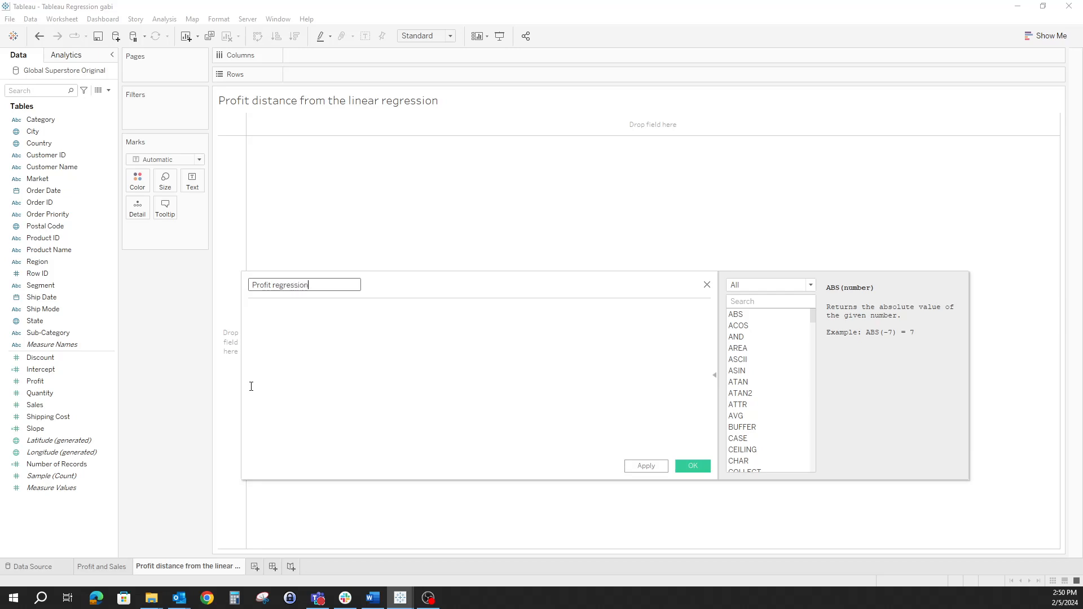
text(equat)
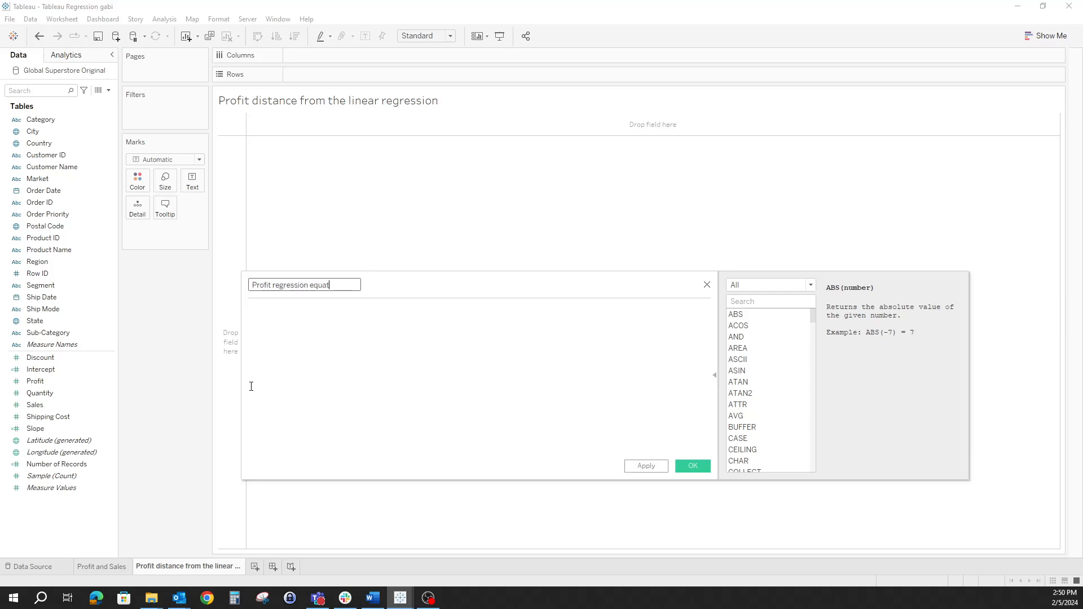
text(ion)
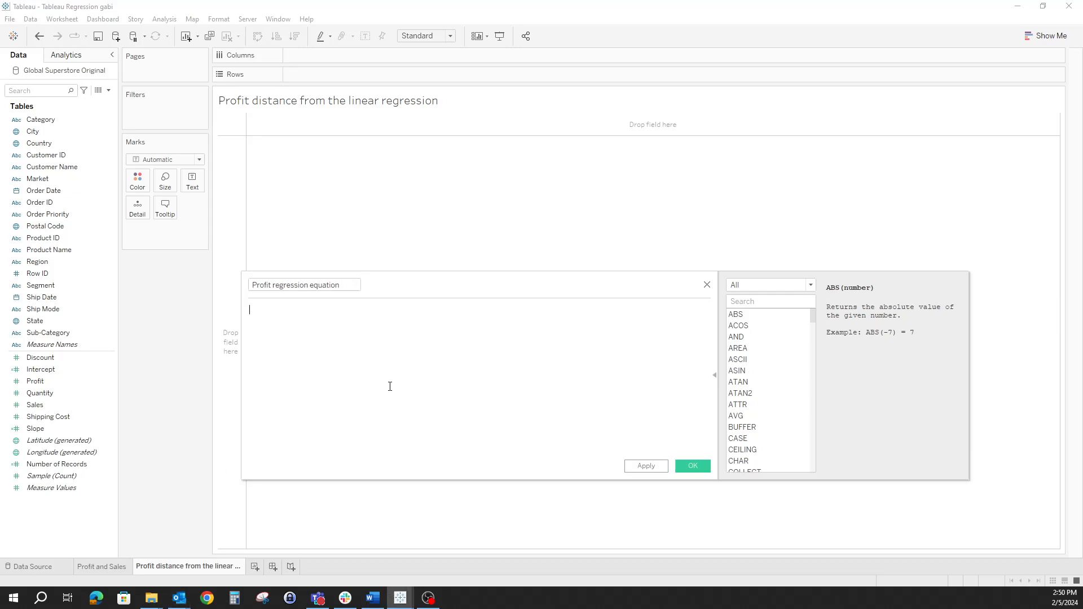
text(SUM([Sales])*[Slope]+[Intercept])
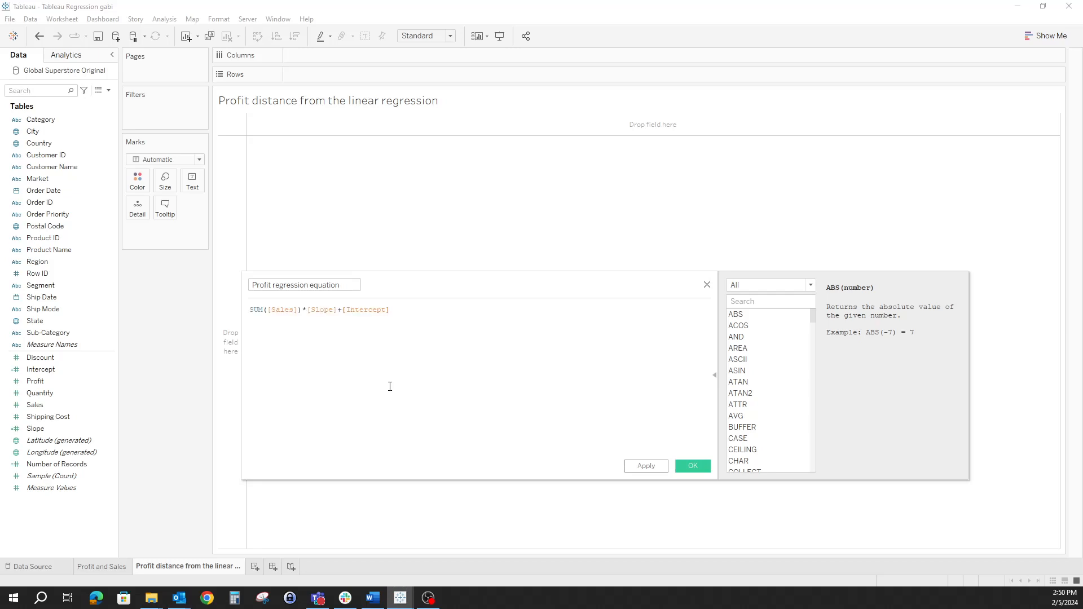
click(387, 309)
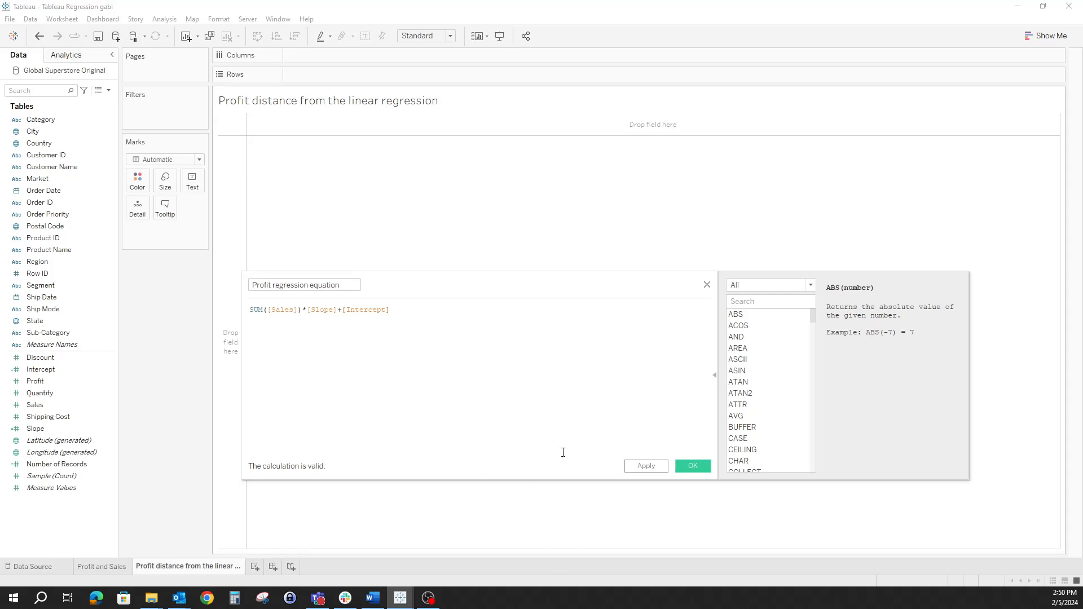
click(691, 466)
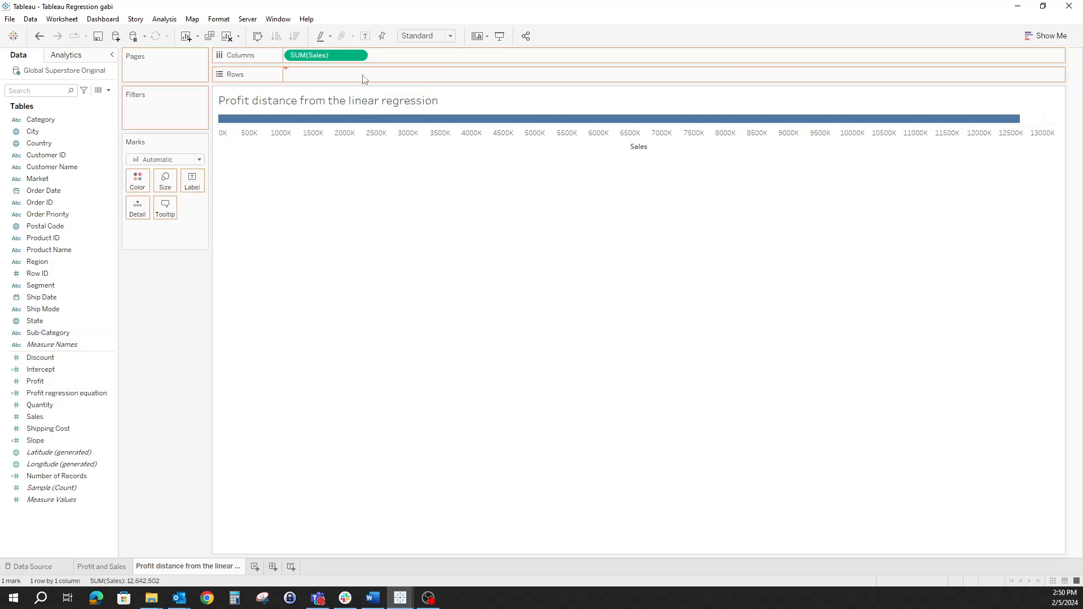
Place Profit on Rows with Customer Name on Detail and add a trend line to the scatter.
drag(34, 381, 325, 74)
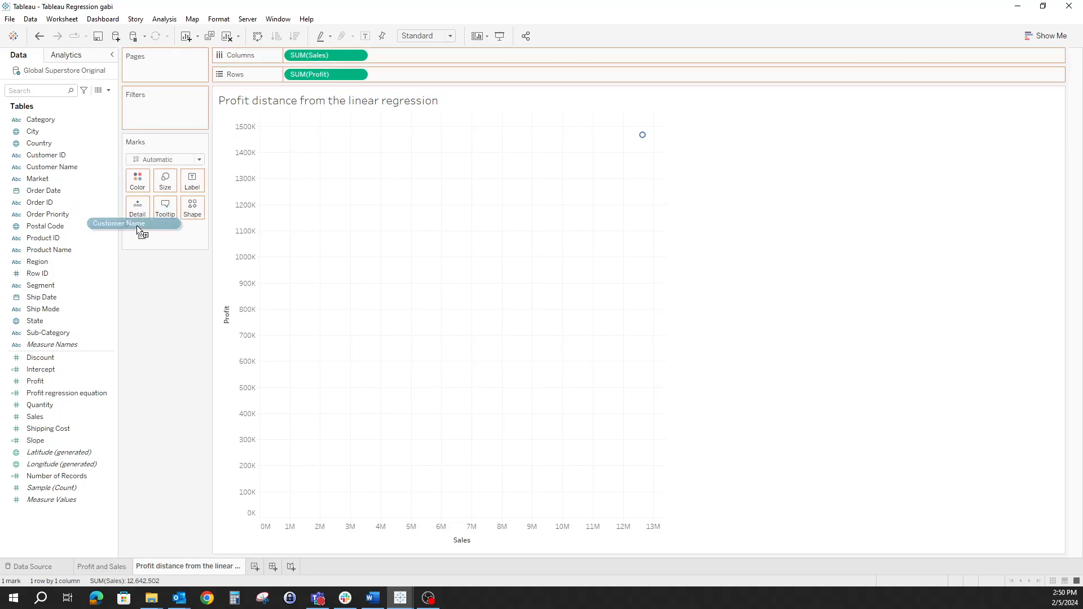
drag(117, 223, 137, 207)
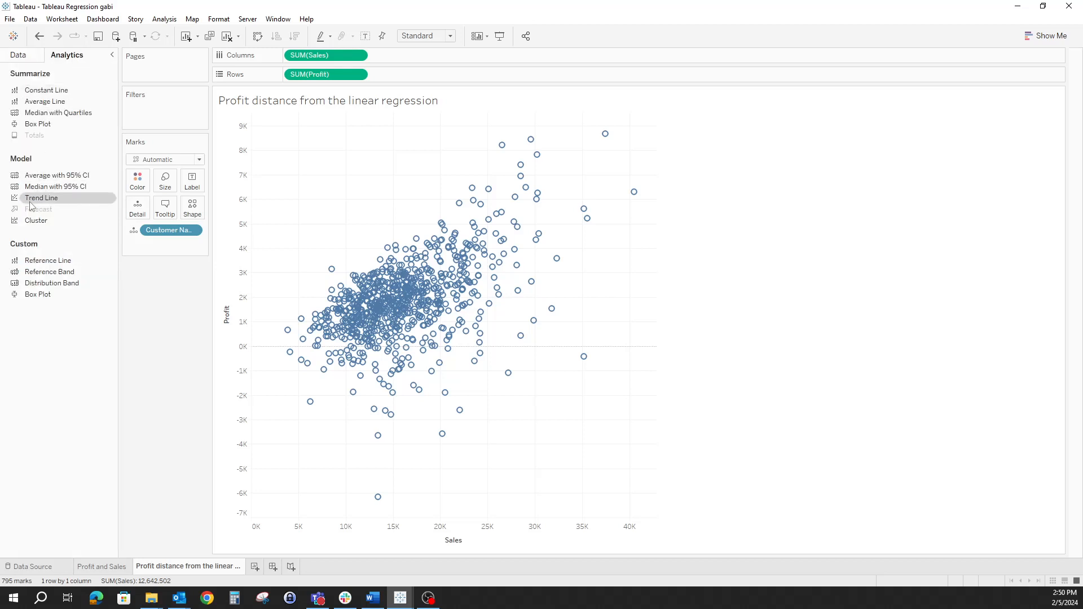
click(41, 198)
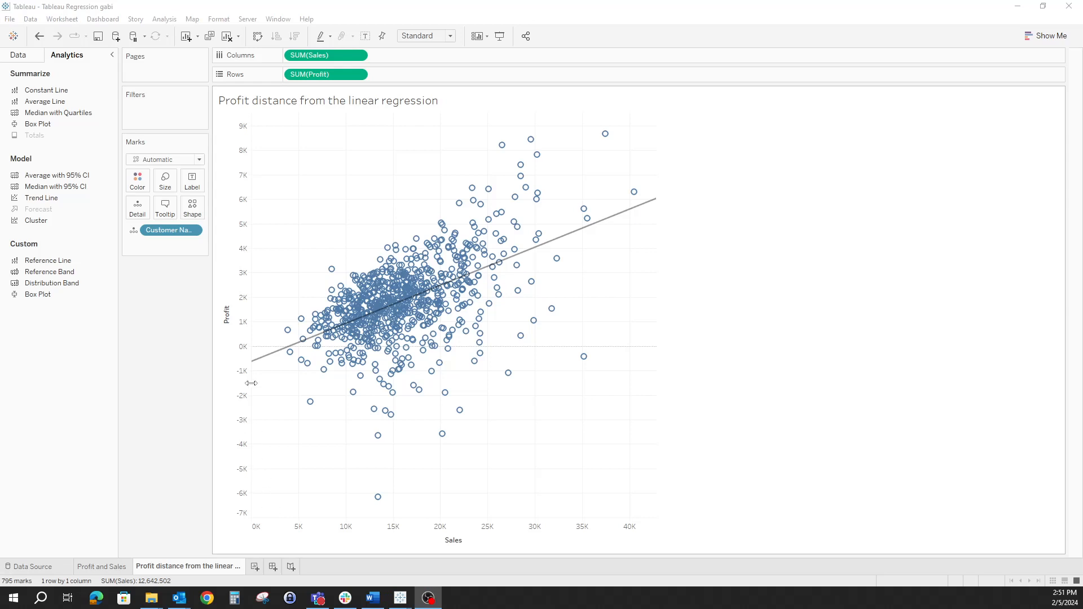
click(19, 55)
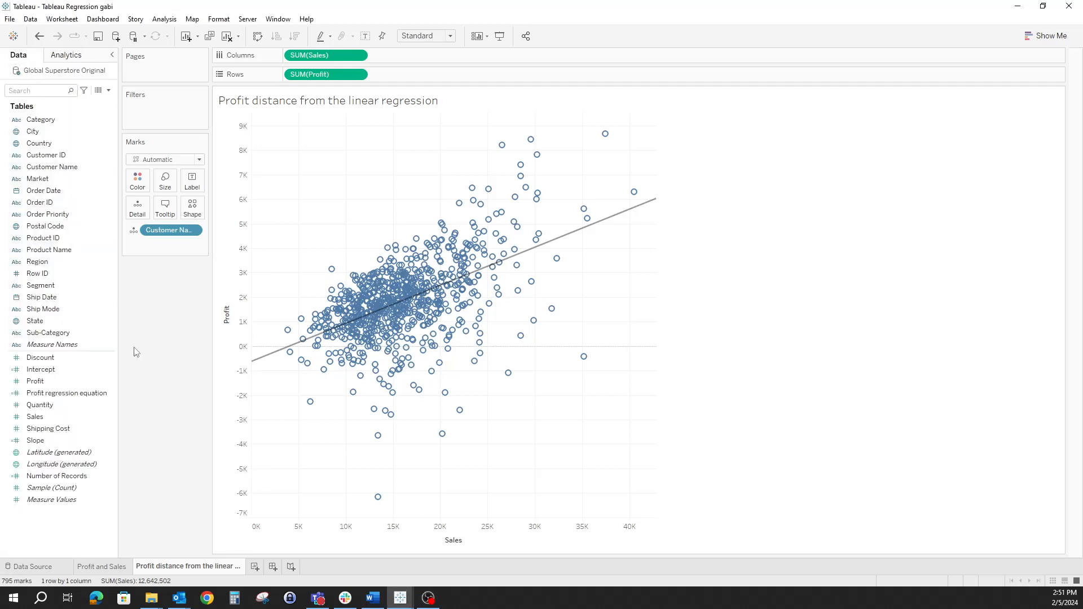
click(67, 393)
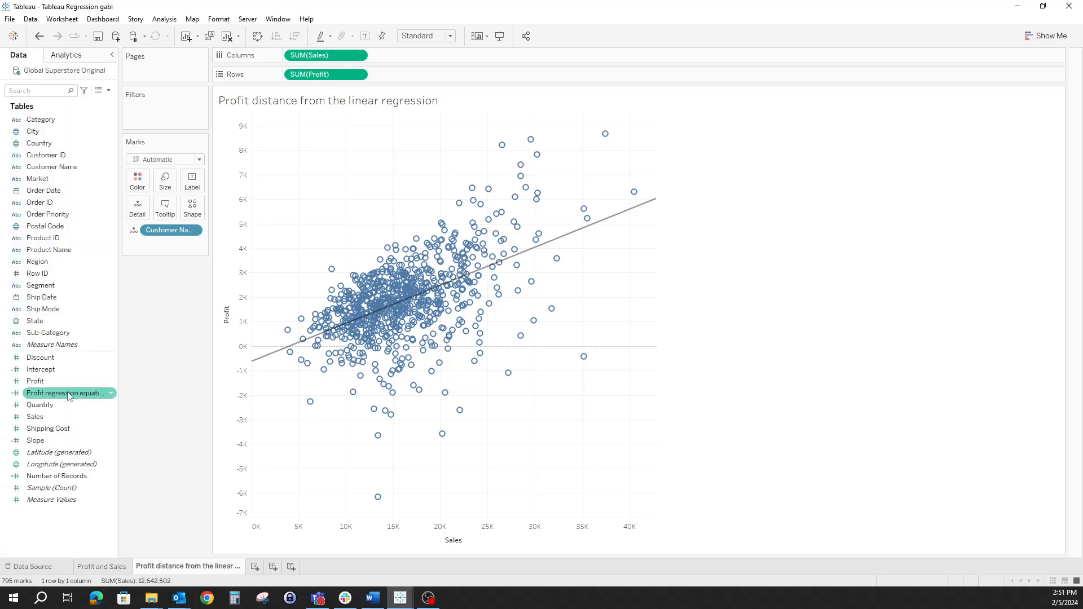
Put Profit regression equation on a dual axis and compute it using Customer Name.
drag(66, 393, 440, 70)
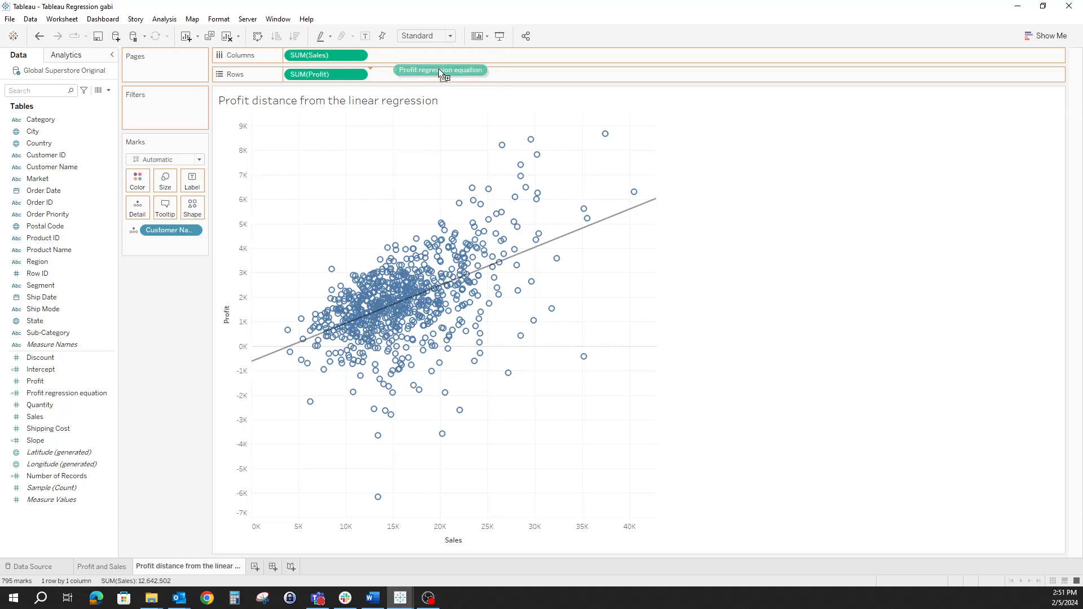
drag(440, 70, 404, 74)
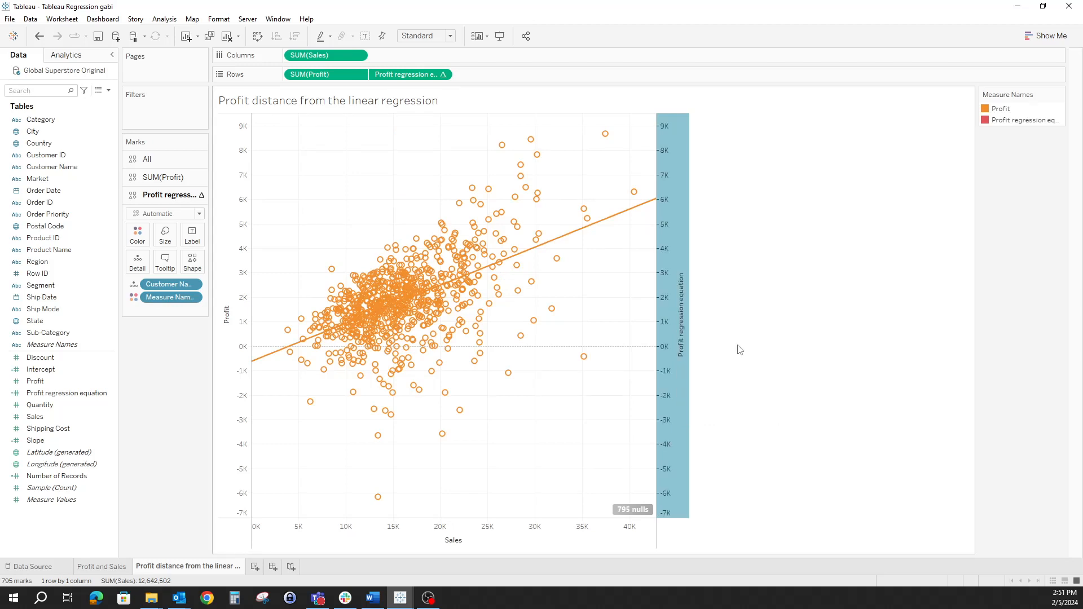
click(407, 74)
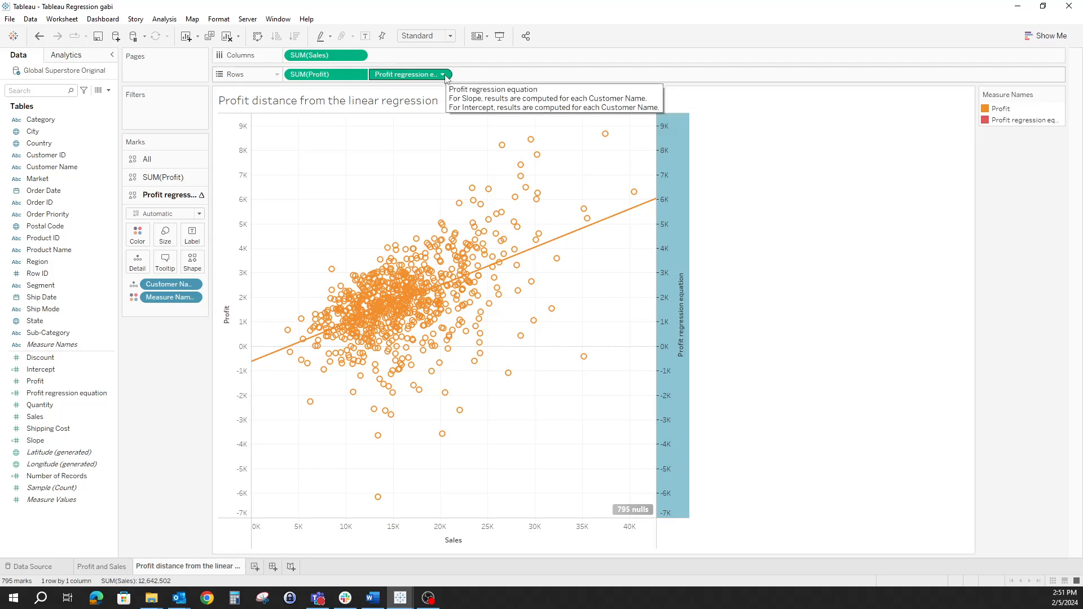
click(442, 74)
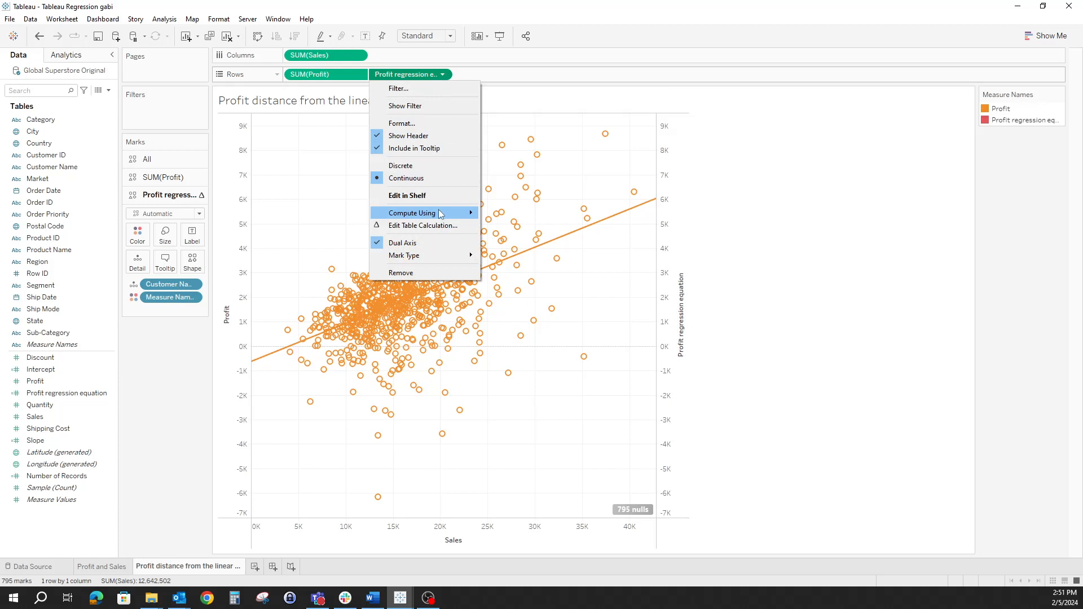
mouse_move(412, 212)
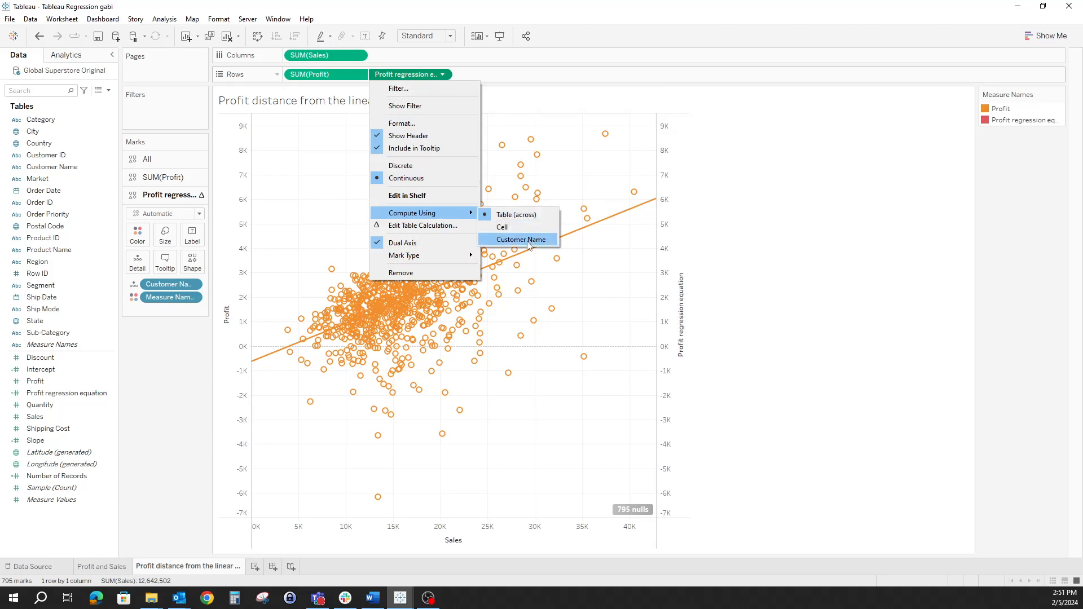
click(523, 239)
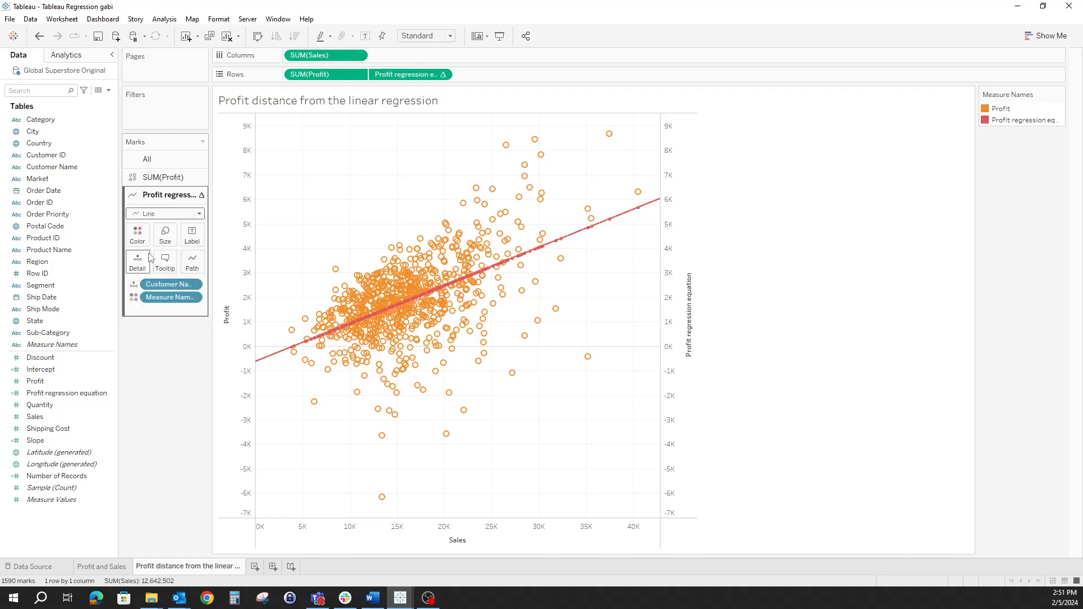
Change the SUM(Profit) marks to filled Circle marks.
click(166, 176)
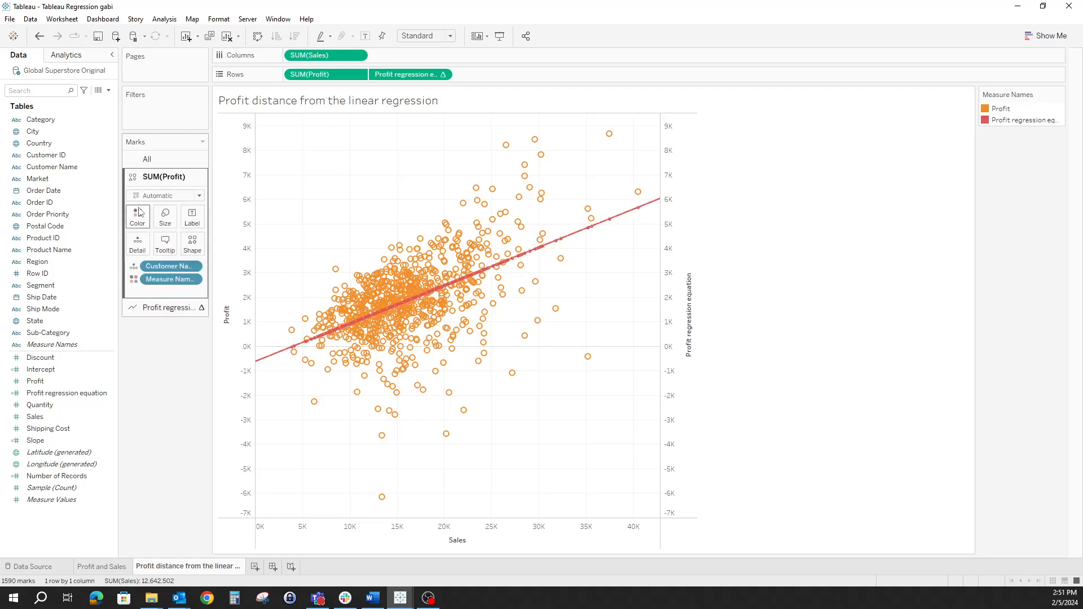
click(136, 216)
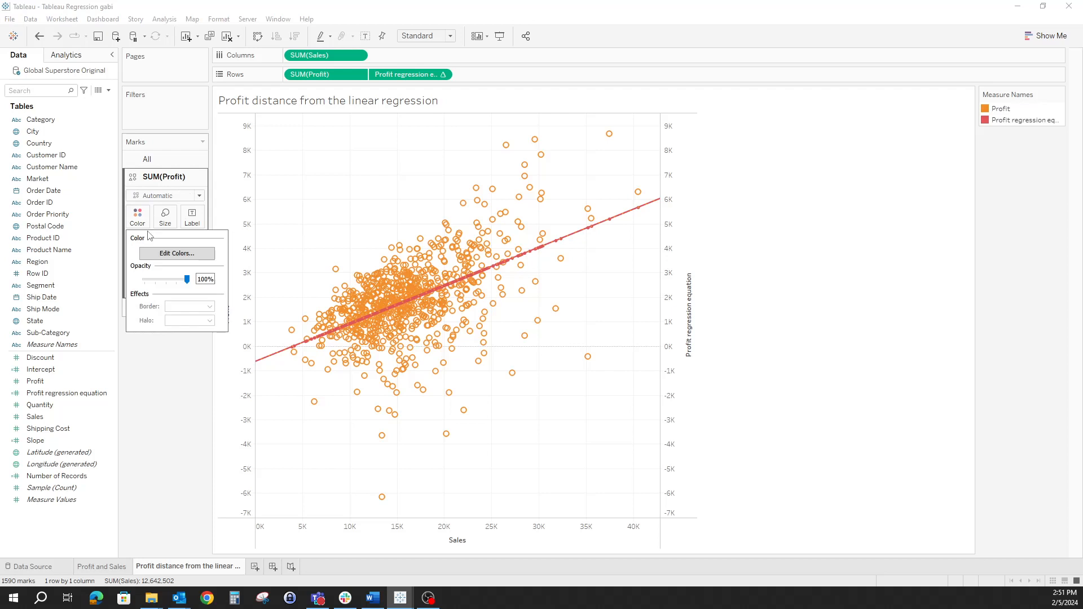
click(163, 195)
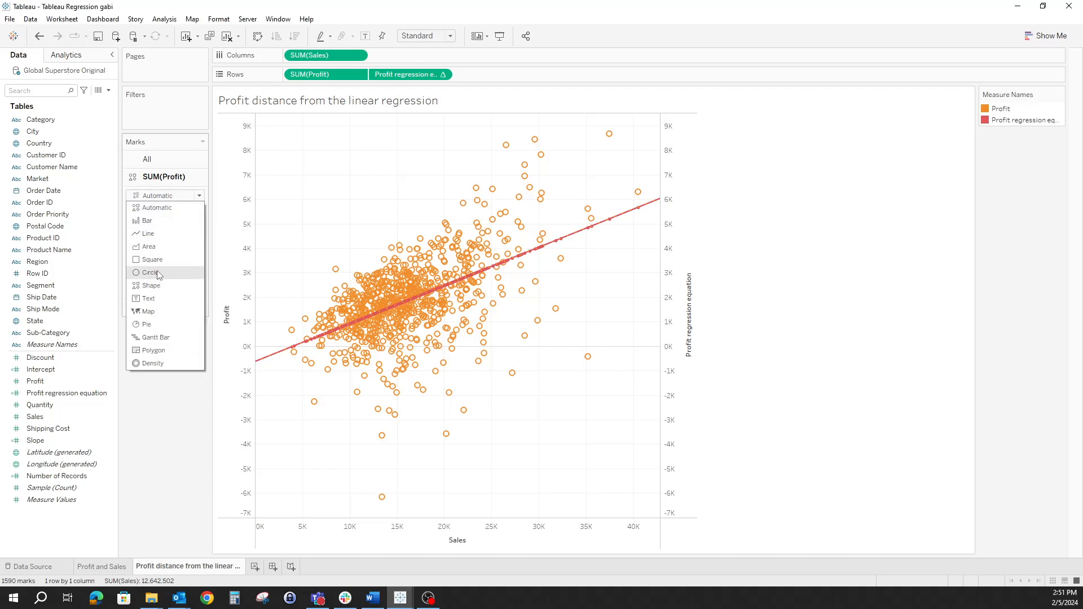
click(149, 272)
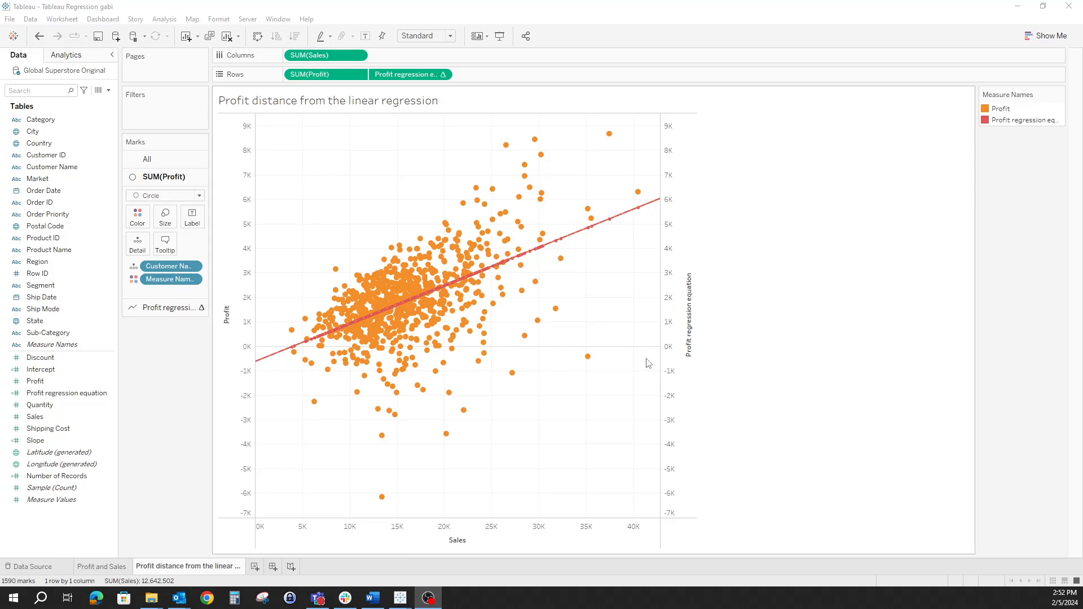
mouse_move(348, 180)
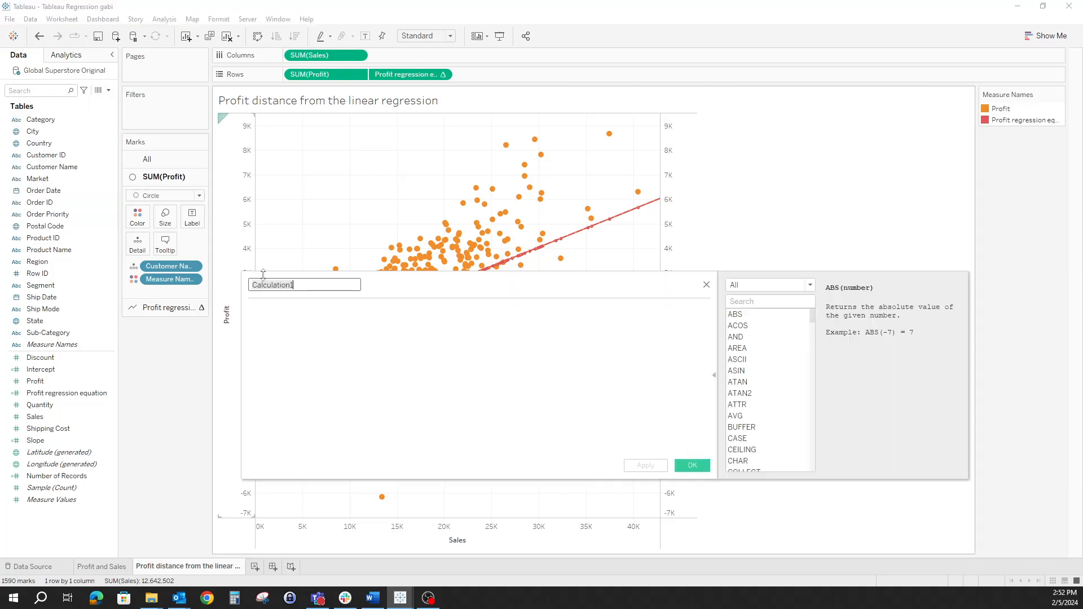
Name the field 'Profit distance %' and save the (SUM(Profit)-regression)/regression calculation.
text(P)
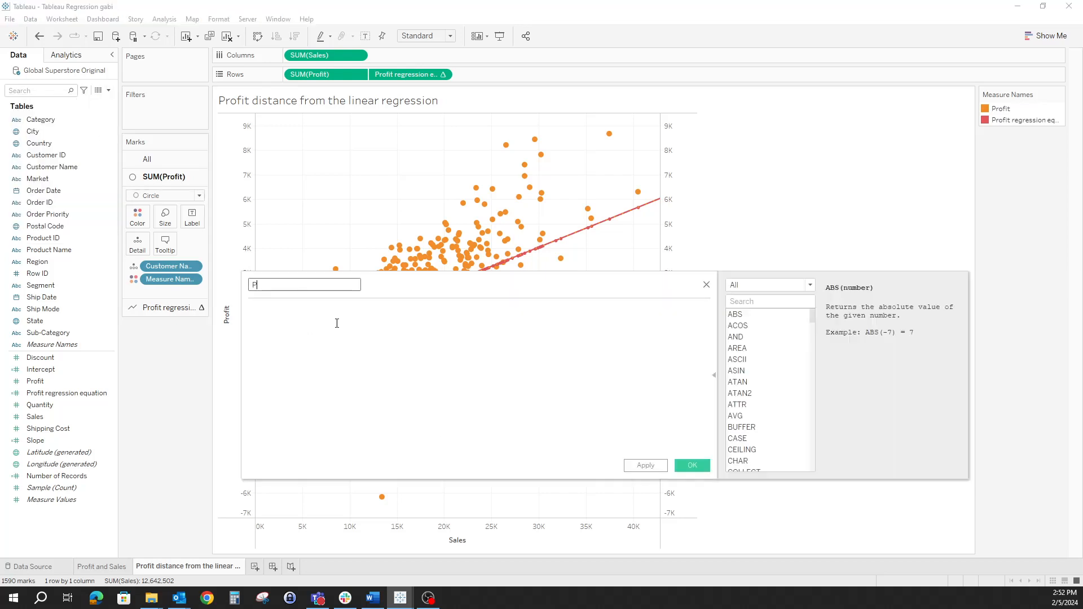
text(fo)
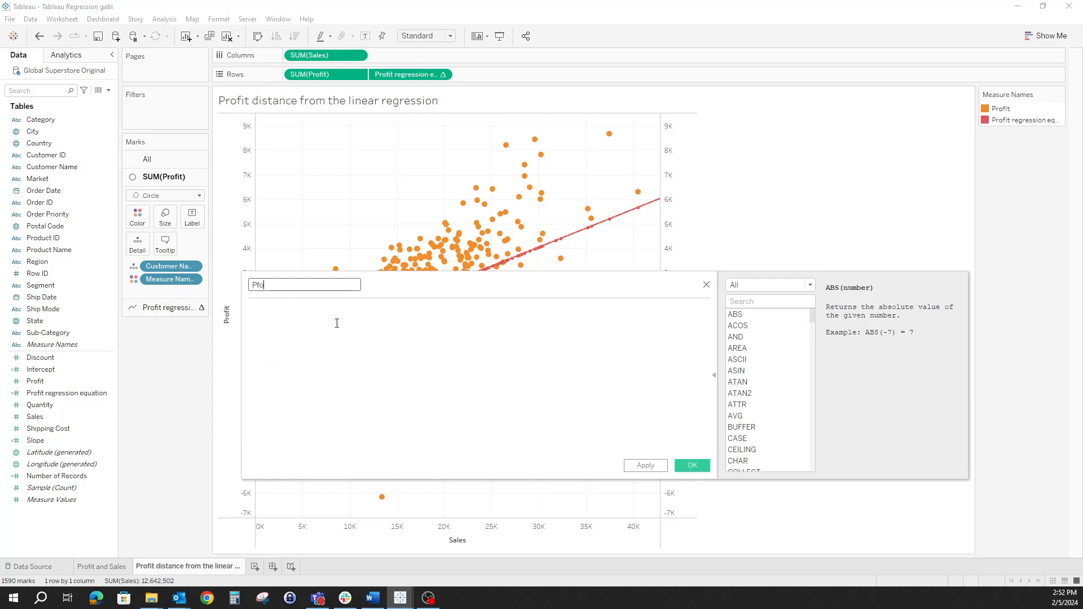
key(Backspace)
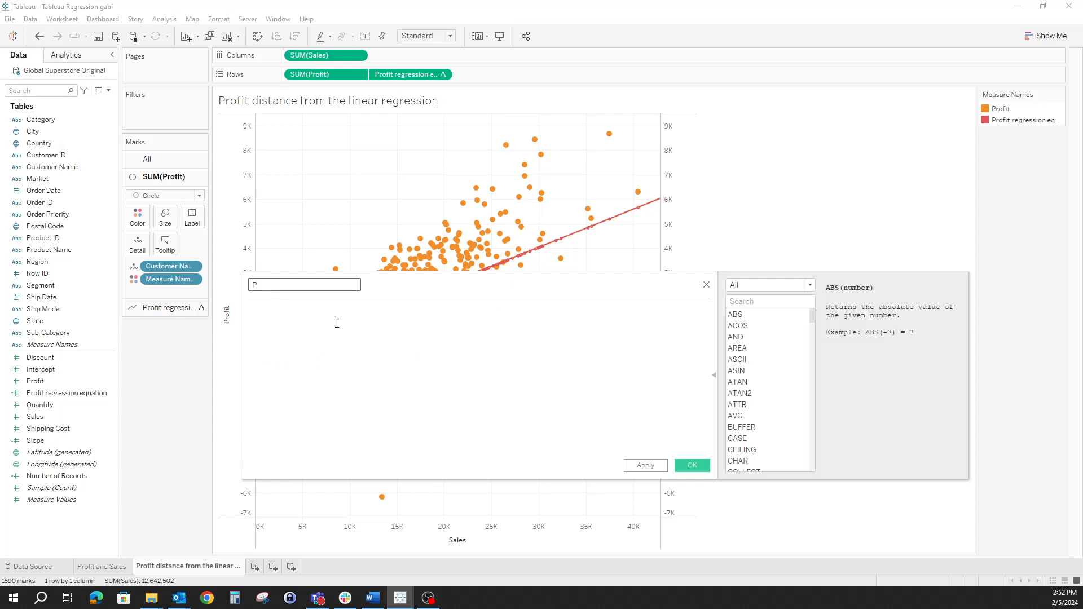
text(rofit distance)
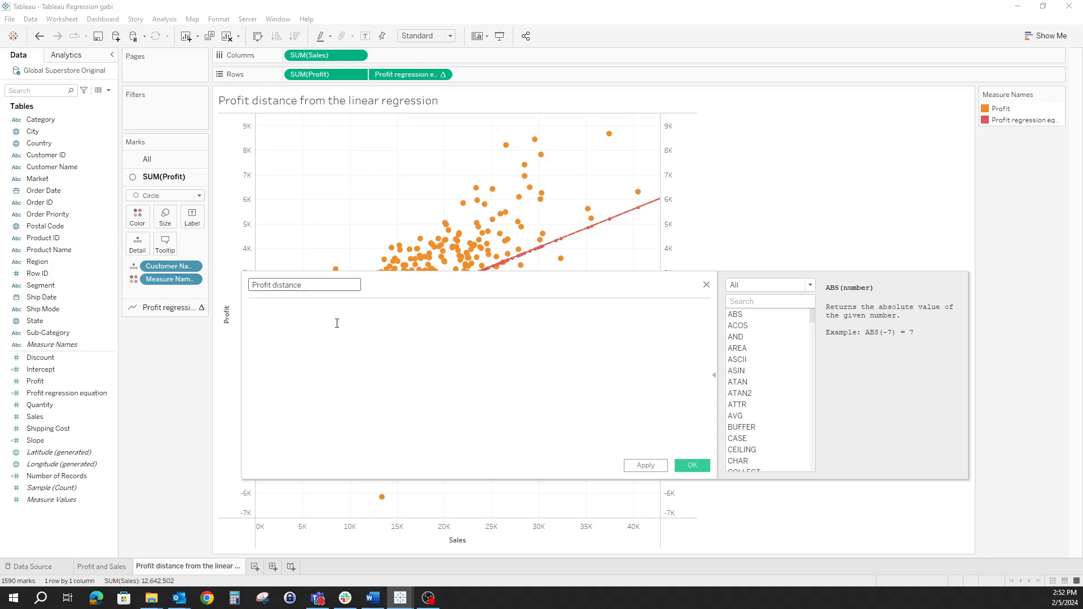
text(%)
click(478, 379)
text((sum([Profit])-[Profit regression equation])/[Profit regression equation])
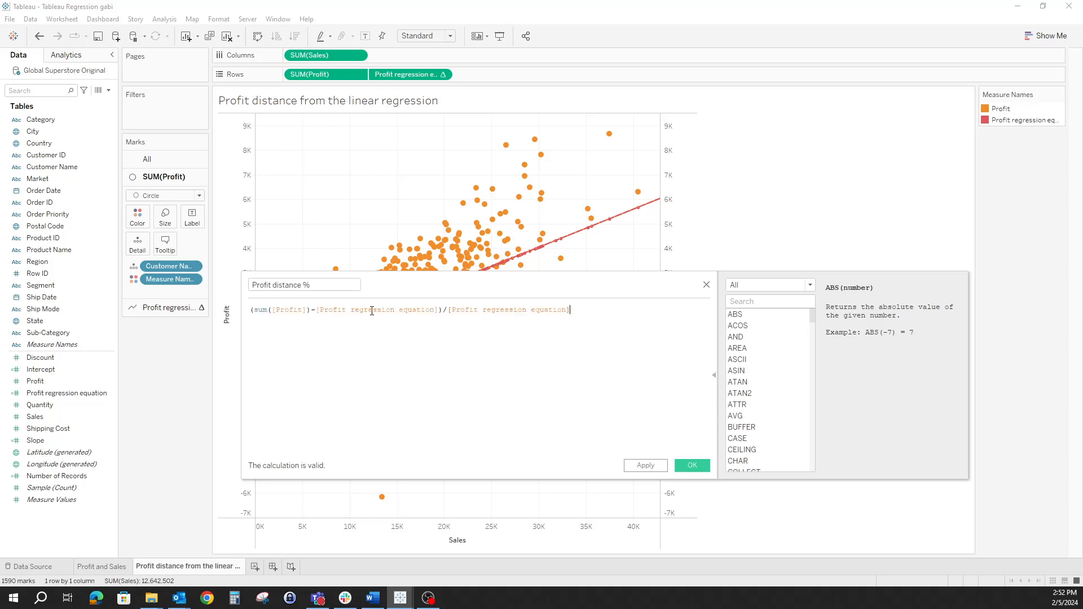
click(690, 465)
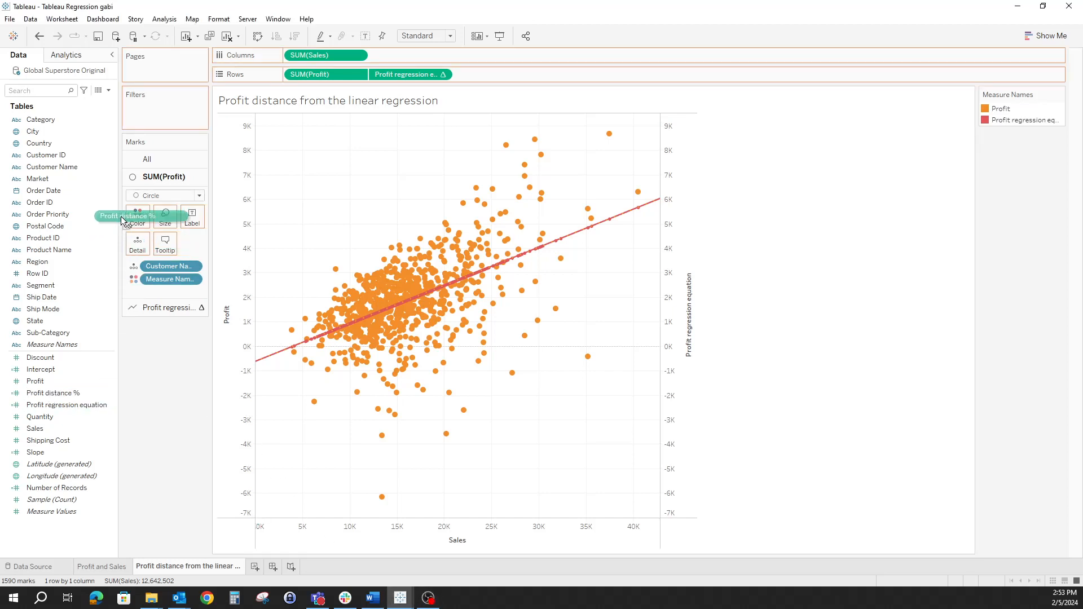
Put Profit distance % on the points' Color and Label, turning them light blue.
drag(53, 393, 137, 216)
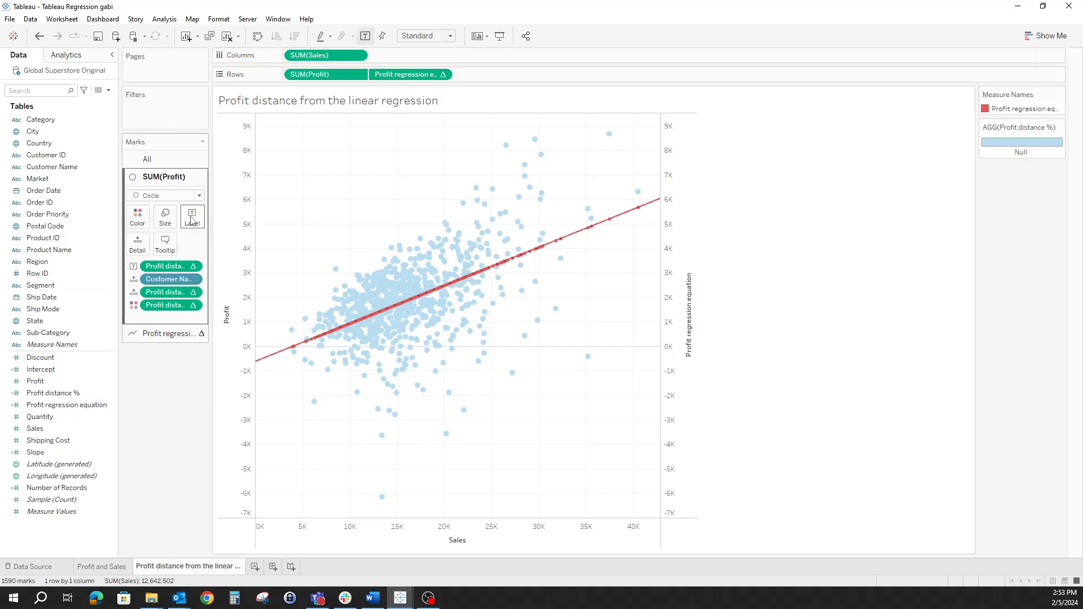
click(66, 406)
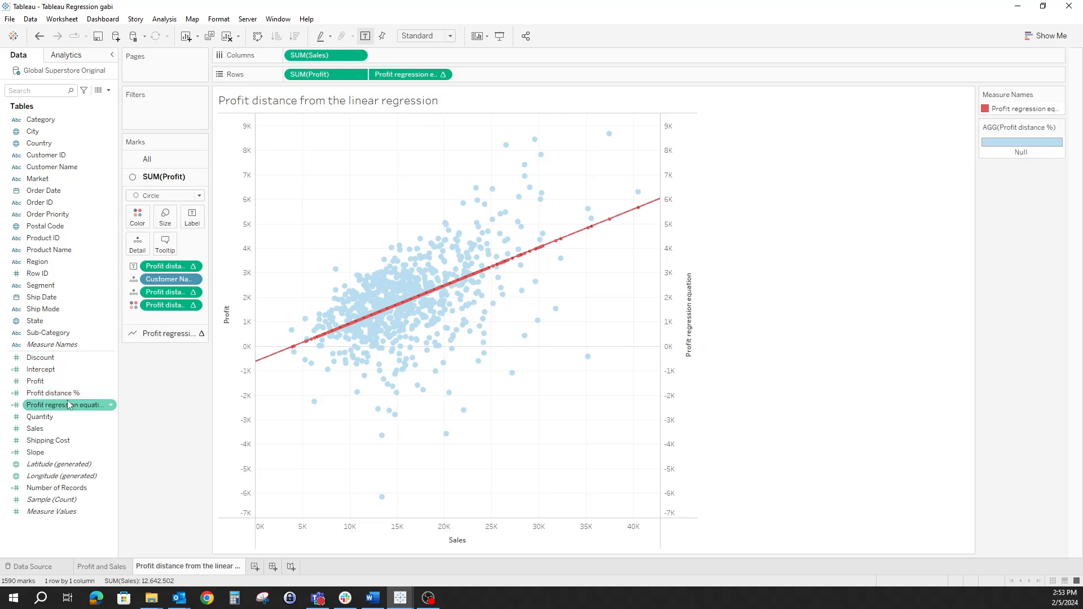
right_click(52, 392)
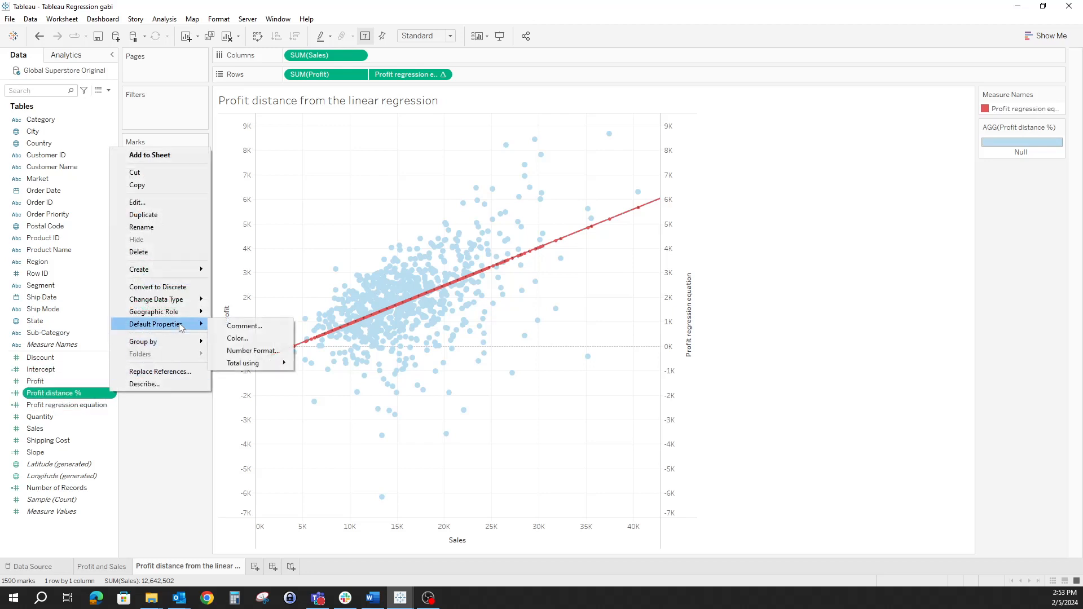
Set the default number format of Profit distance % to Percentage with 2 decimals.
click(252, 350)
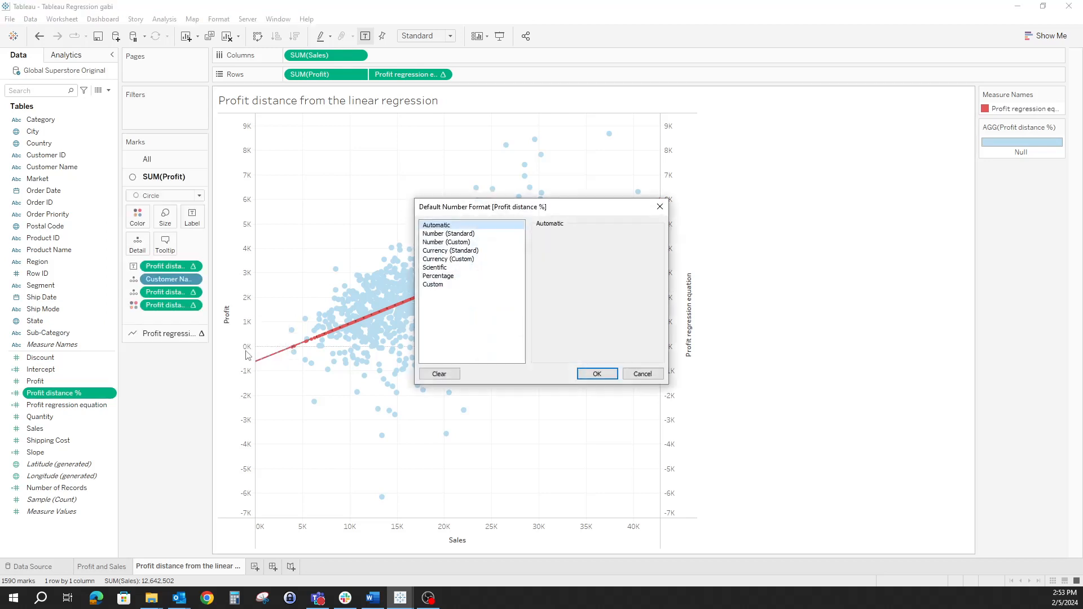
click(438, 276)
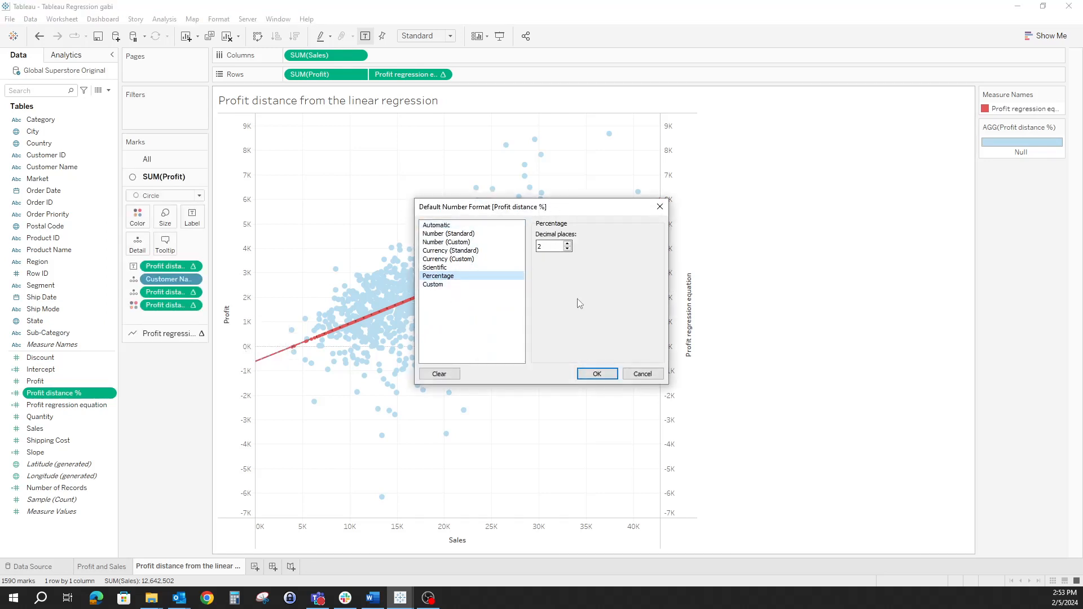
click(595, 373)
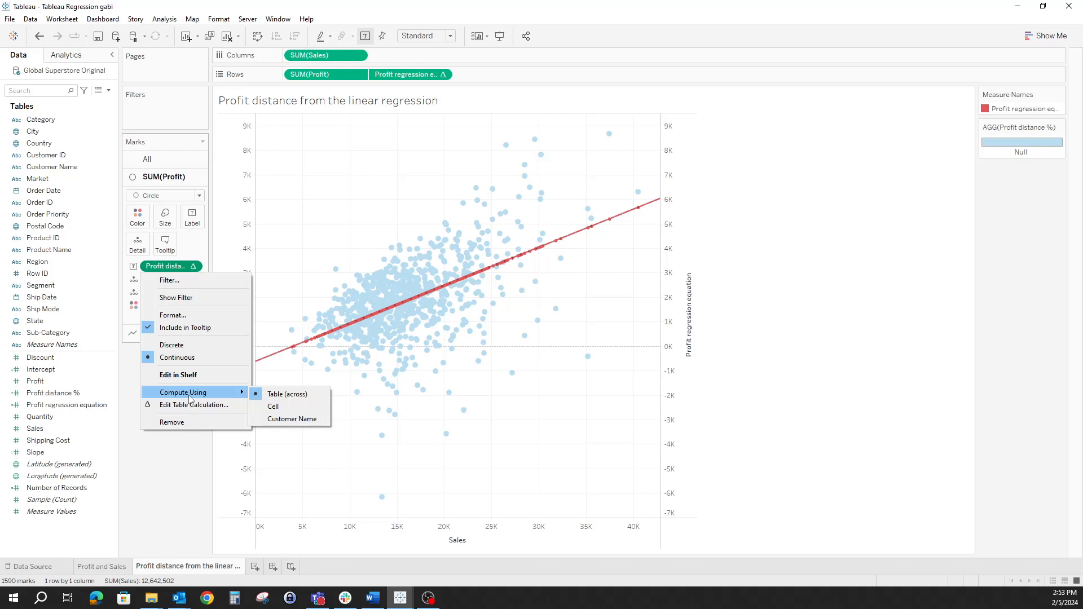
Compute the label and colour Profit distance % pills using Customer Name.
click(273, 406)
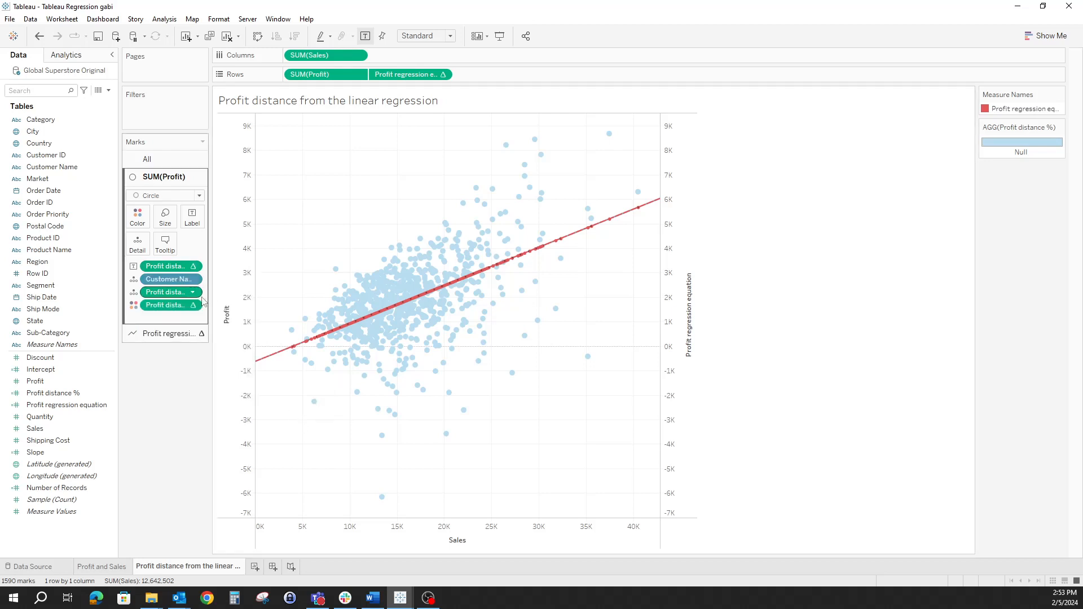
right_click(169, 305)
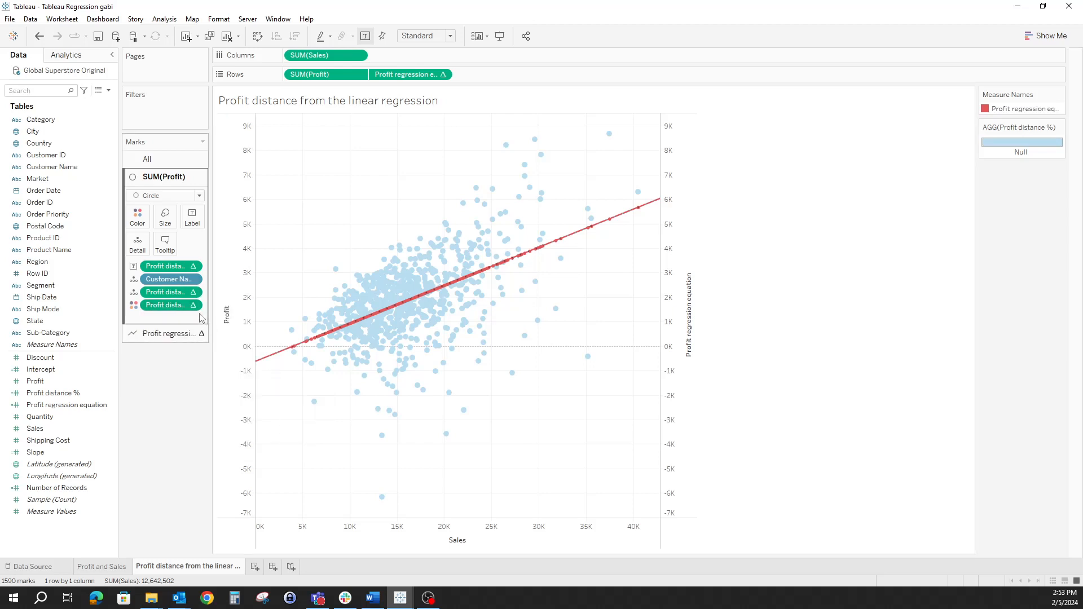
right_click(166, 305)
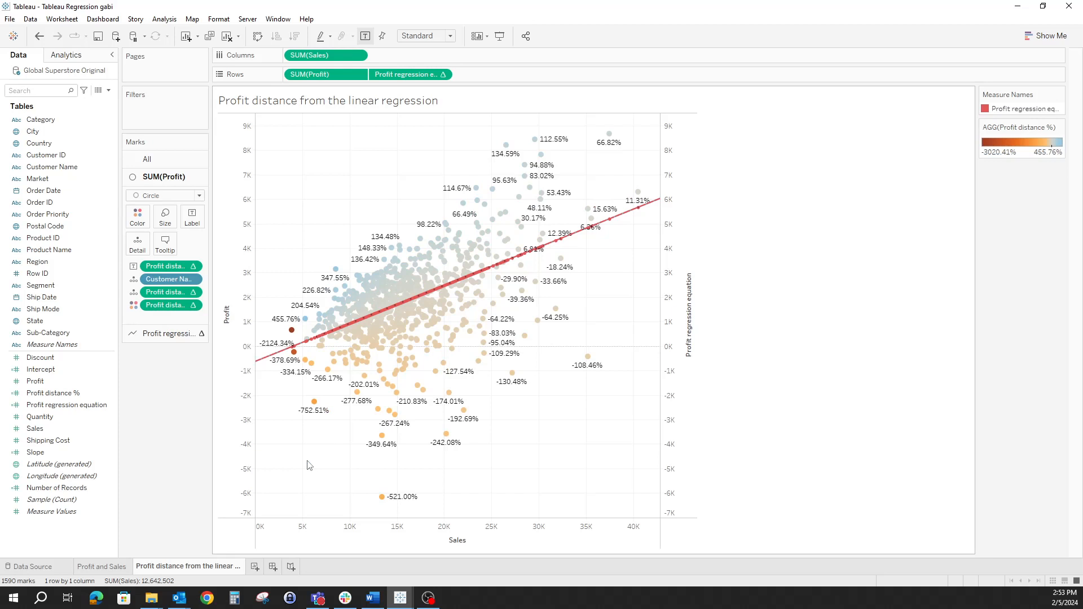
mouse_move(440, 320)
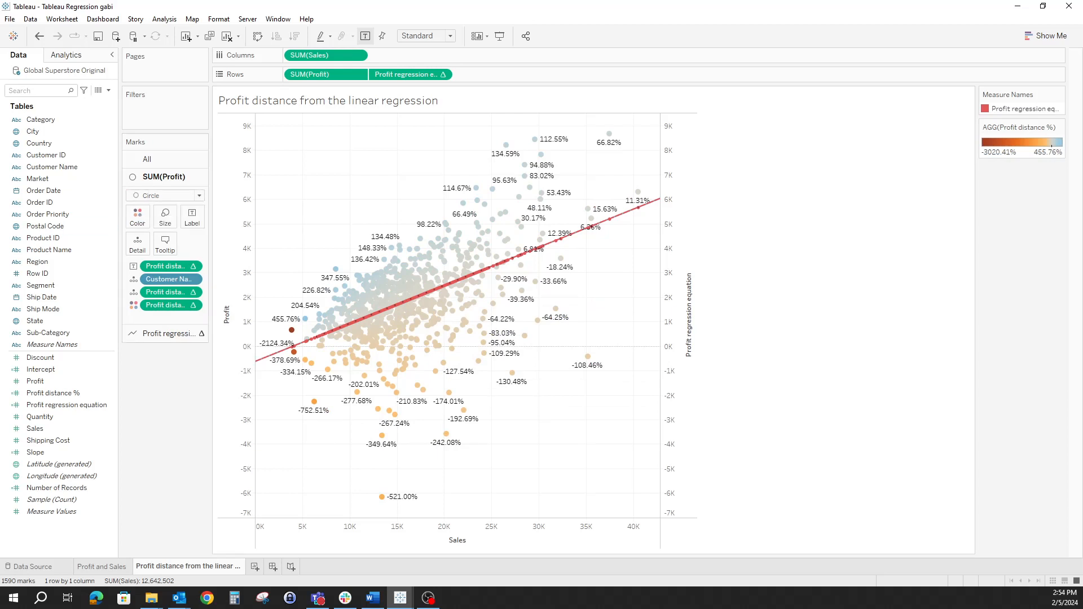
Fix the diverging colour range with start -1 and end 1 in the advanced palette settings.
click(136, 215)
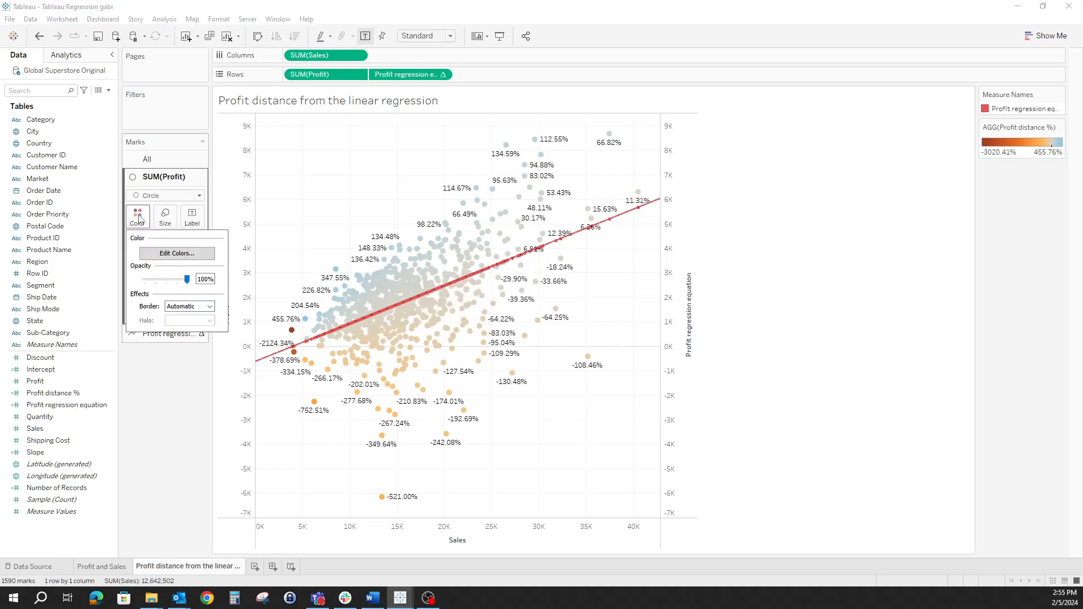
click(175, 253)
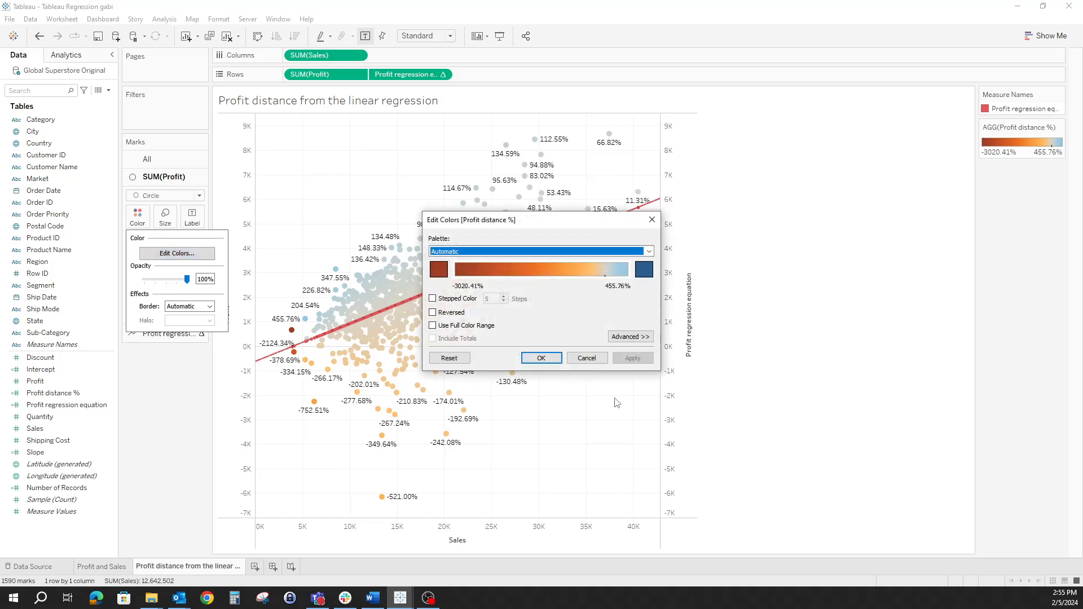
click(630, 336)
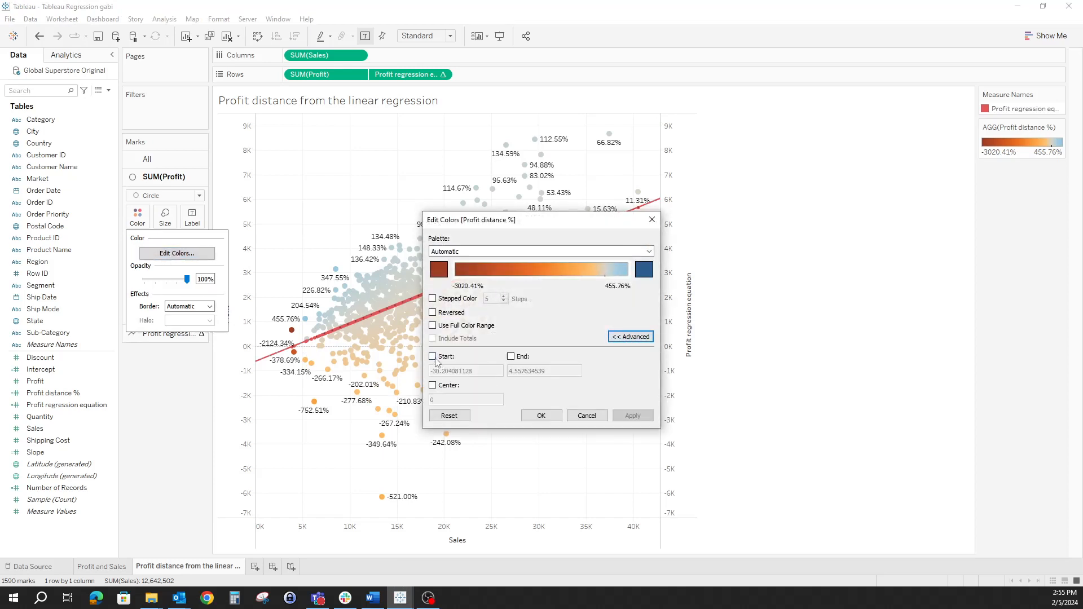
click(434, 356)
text(-)
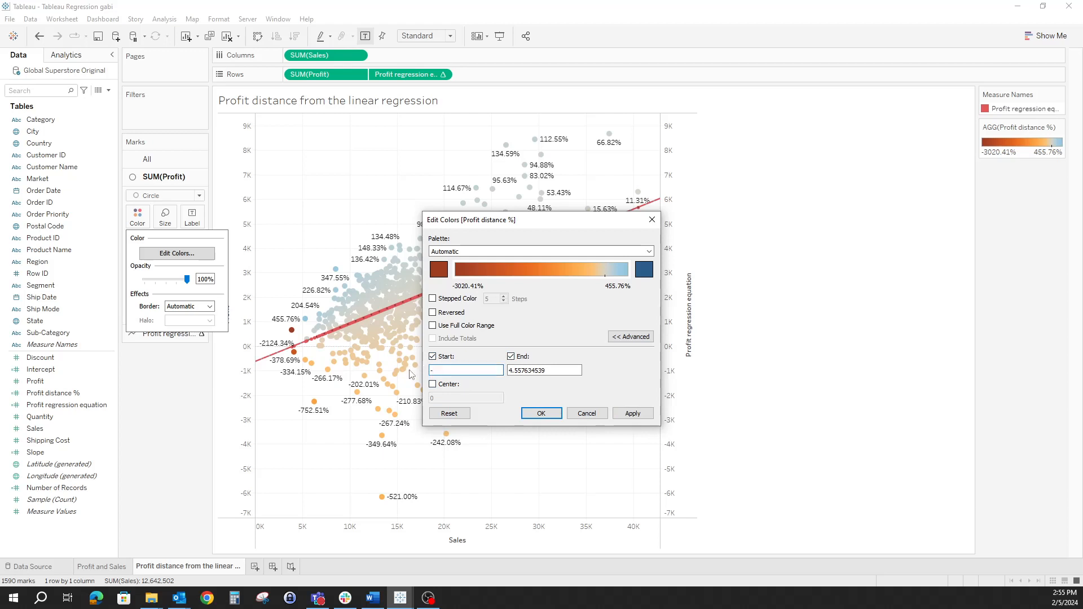
text(1)
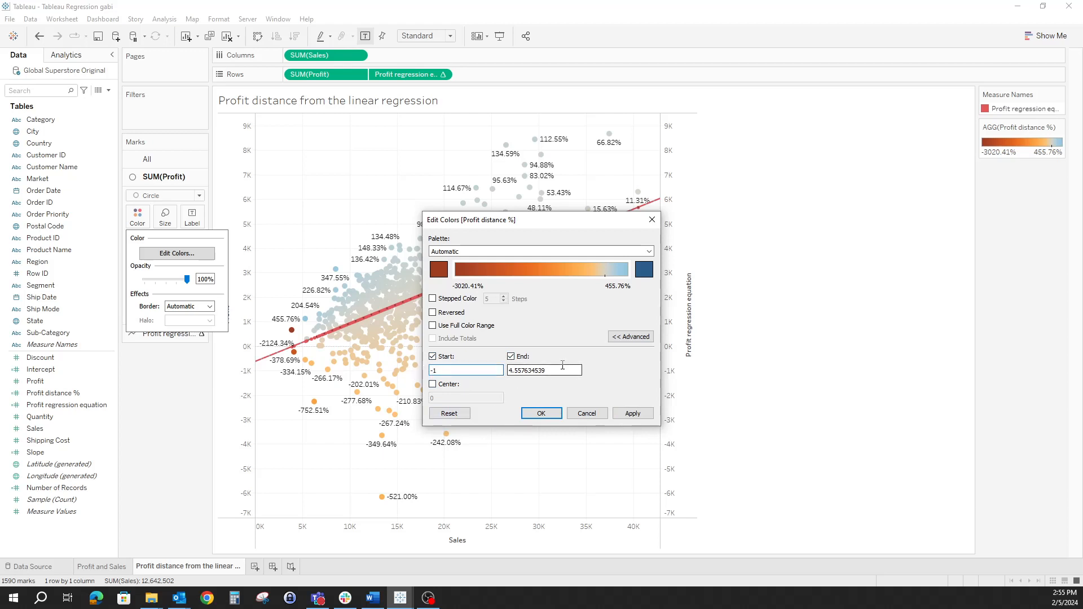
click(632, 413)
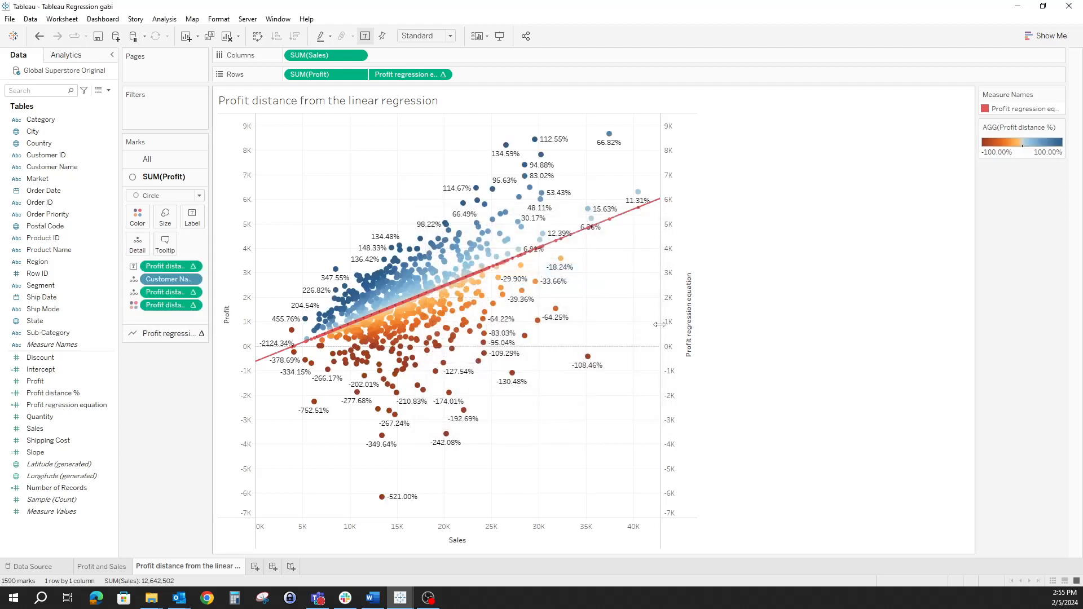
right_click(681, 314)
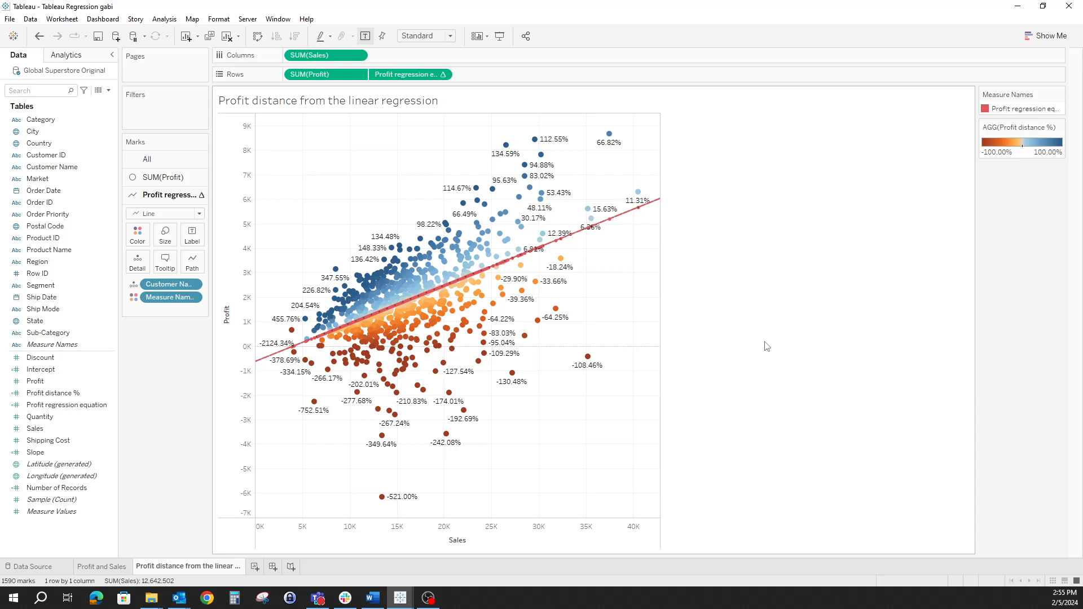
mouse_move(547, 262)
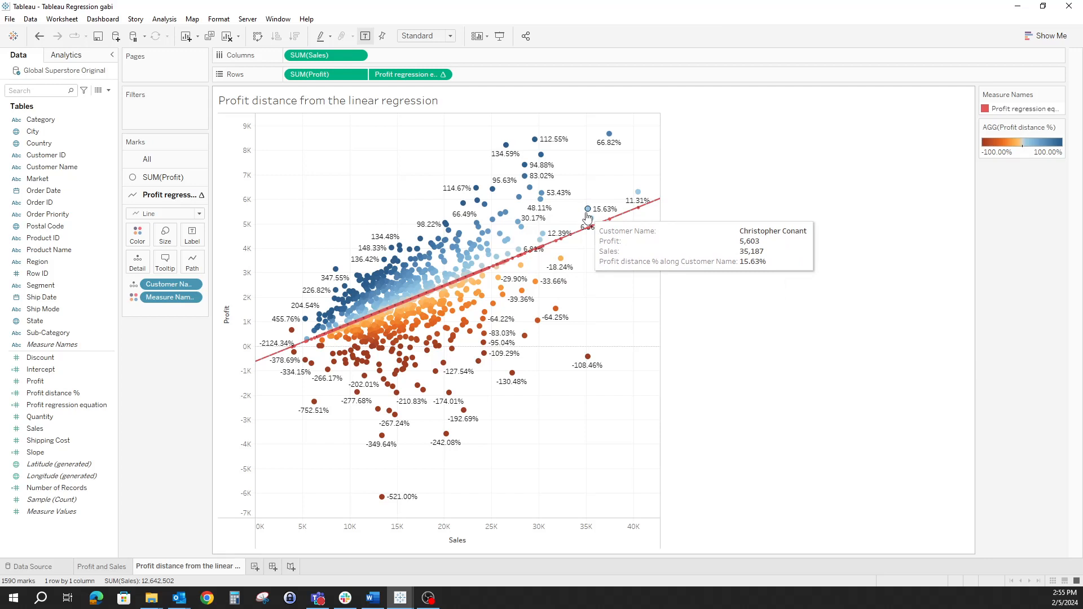
mouse_move(565, 364)
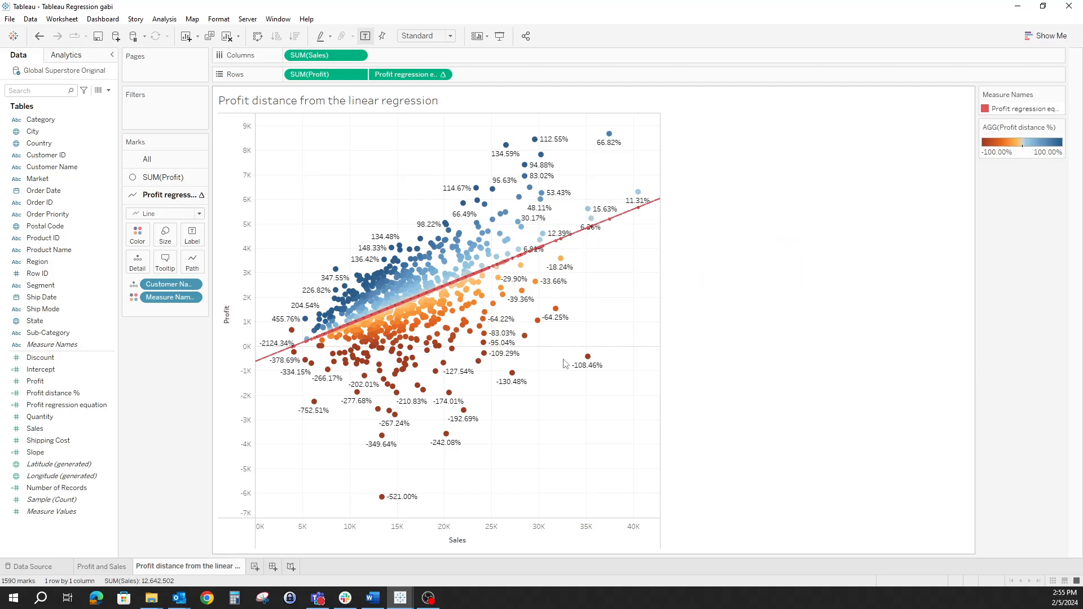